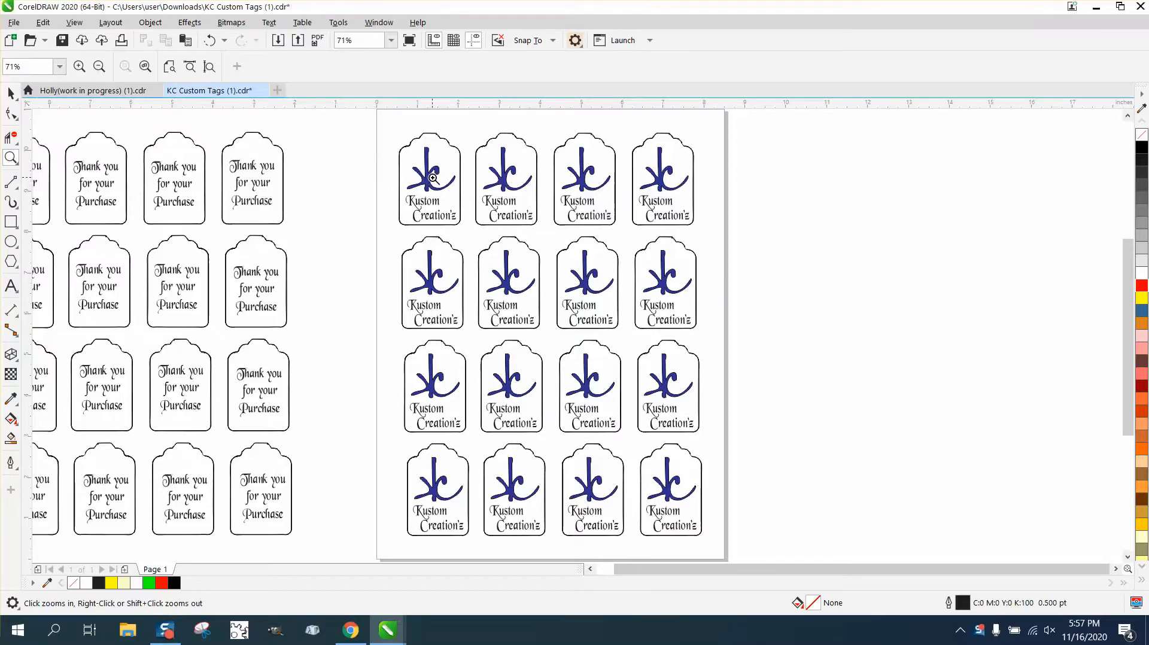
pyautogui.moveTo(265, 182)
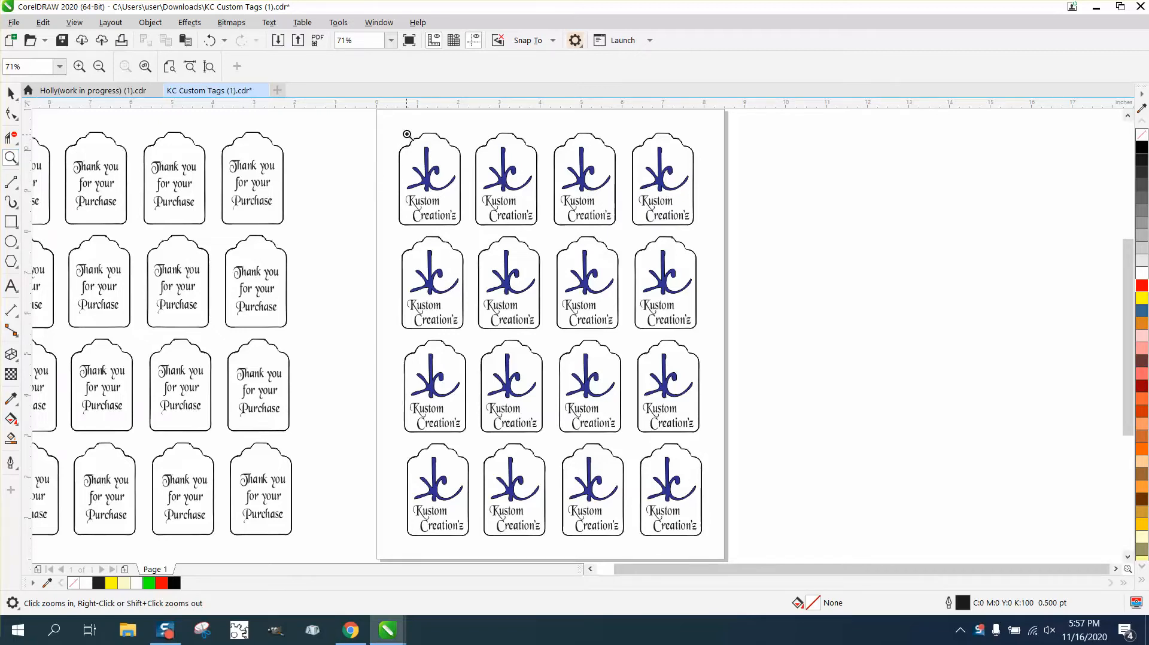
# Zoom in and out to inspect the top curve of a tag on the sheet
pyautogui.click(406, 134)
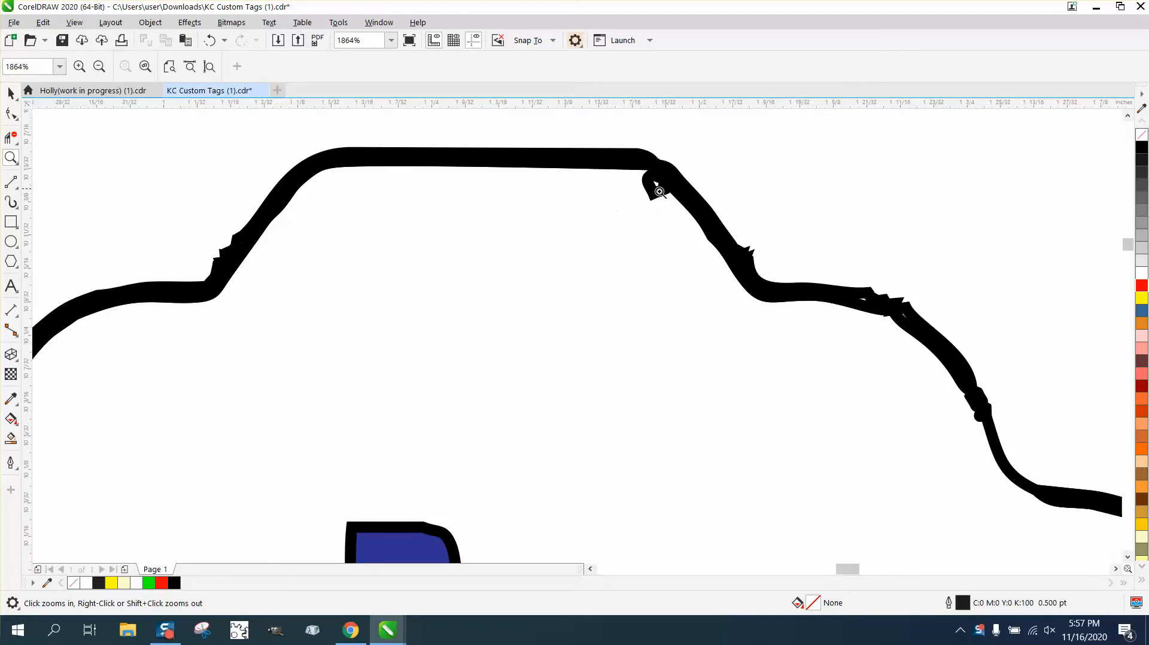
pyautogui.moveTo(419, 173)
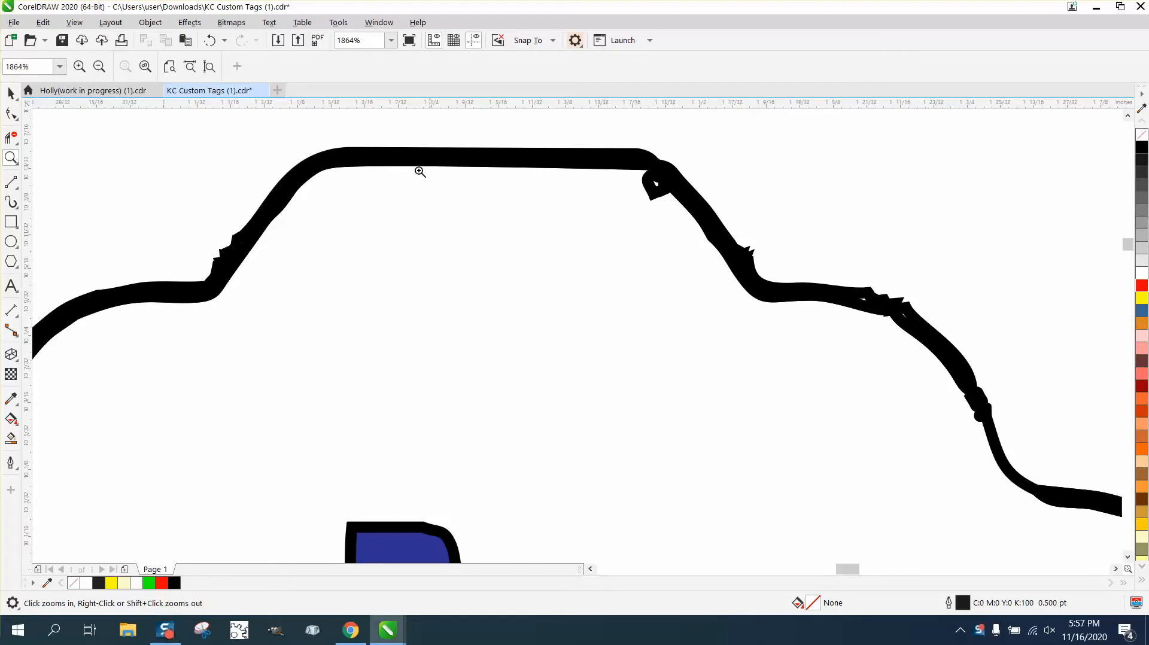
pyautogui.moveTo(743, 258)
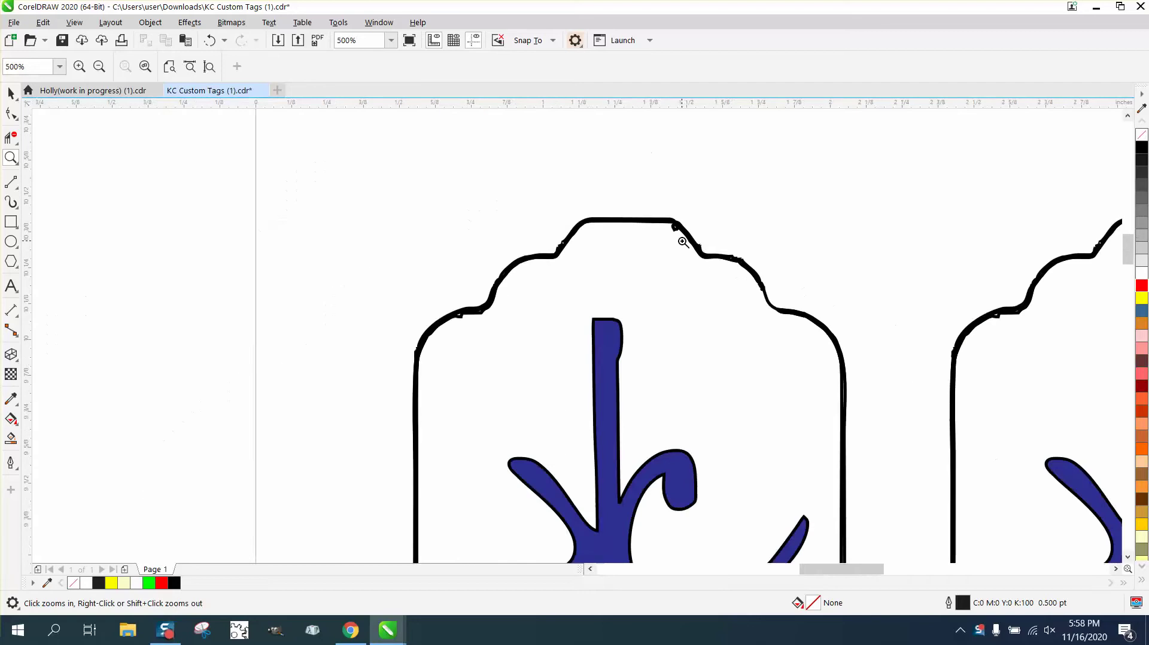
pyautogui.click(682, 241)
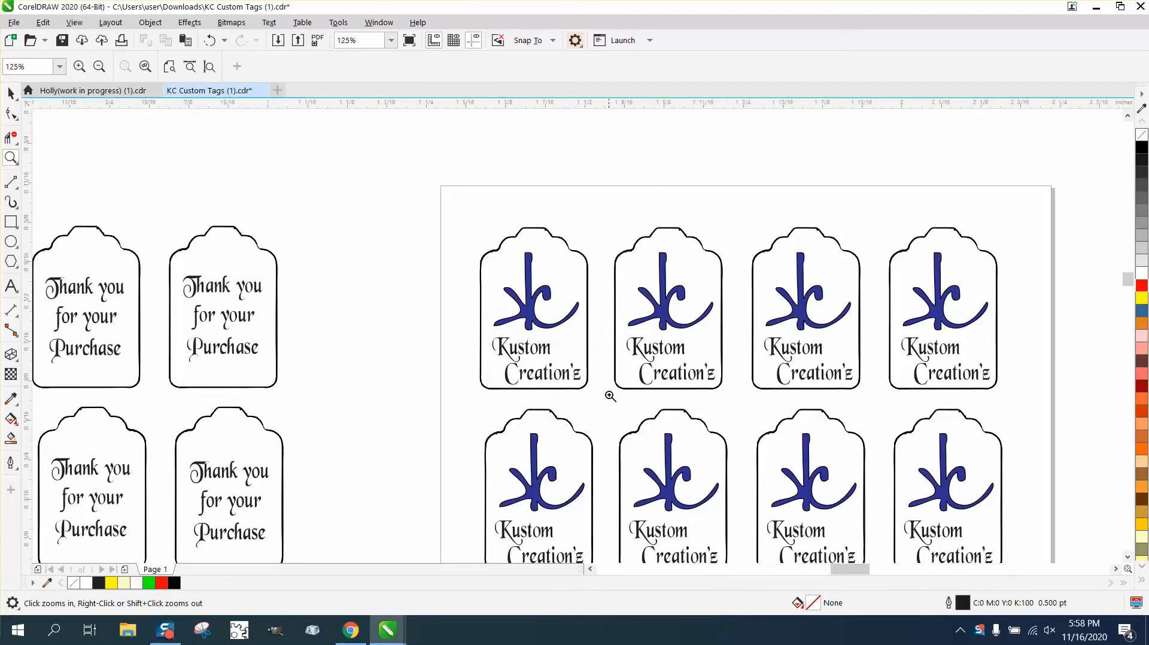
pyautogui.click(612, 398)
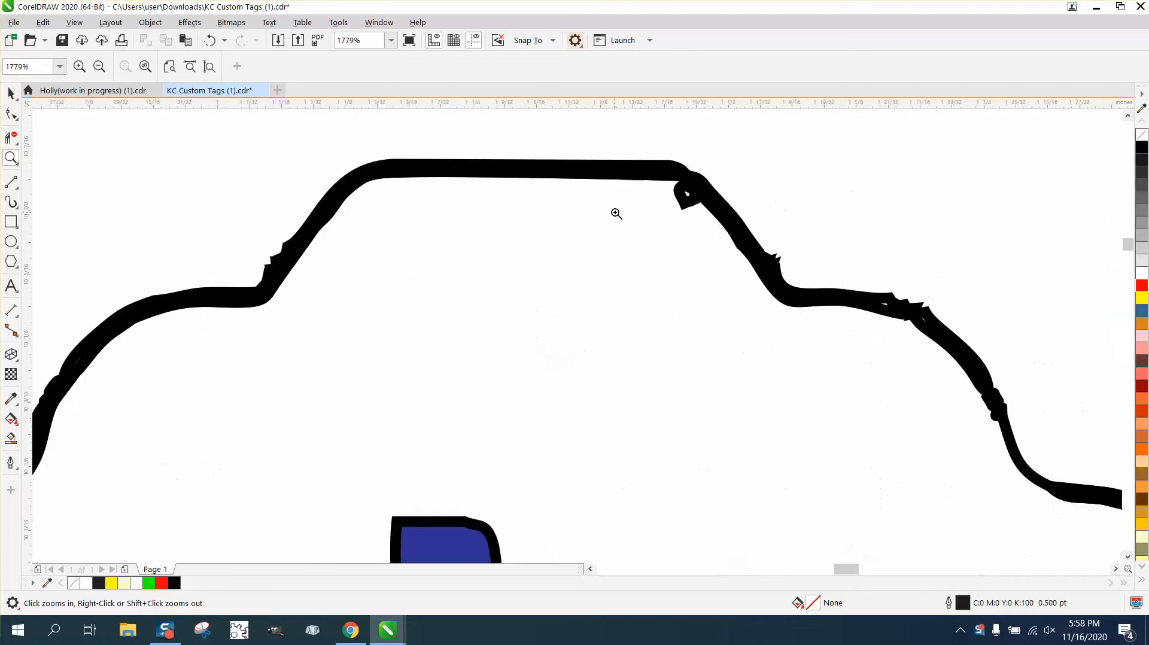
pyautogui.moveTo(686, 206)
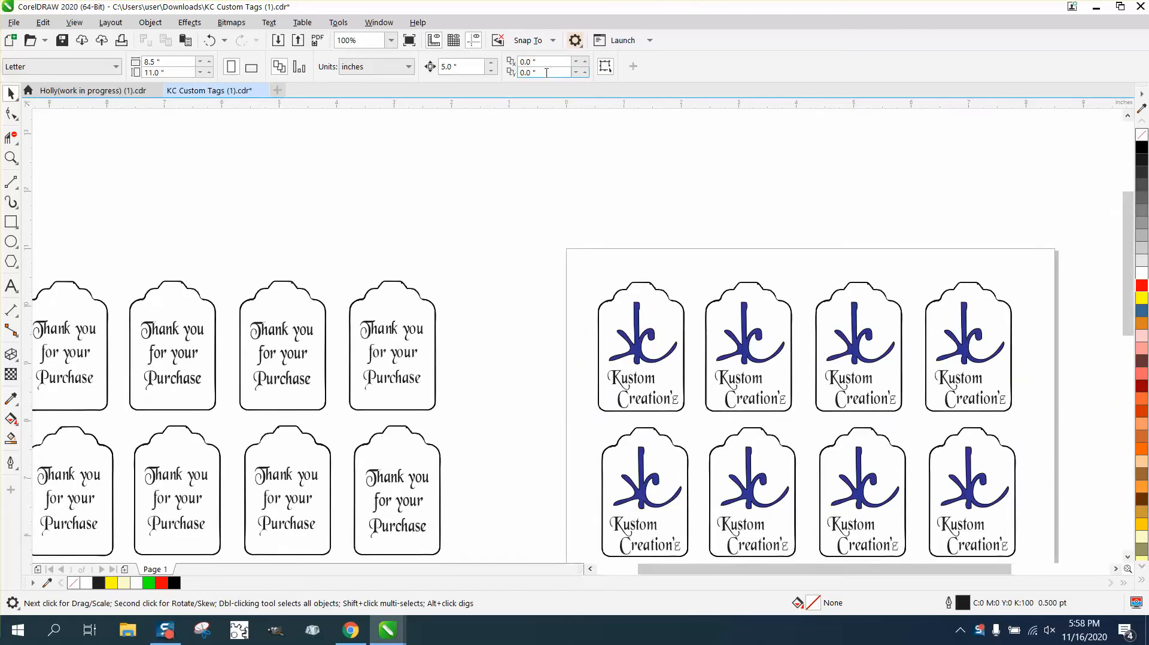
pyautogui.moveTo(524, 72)
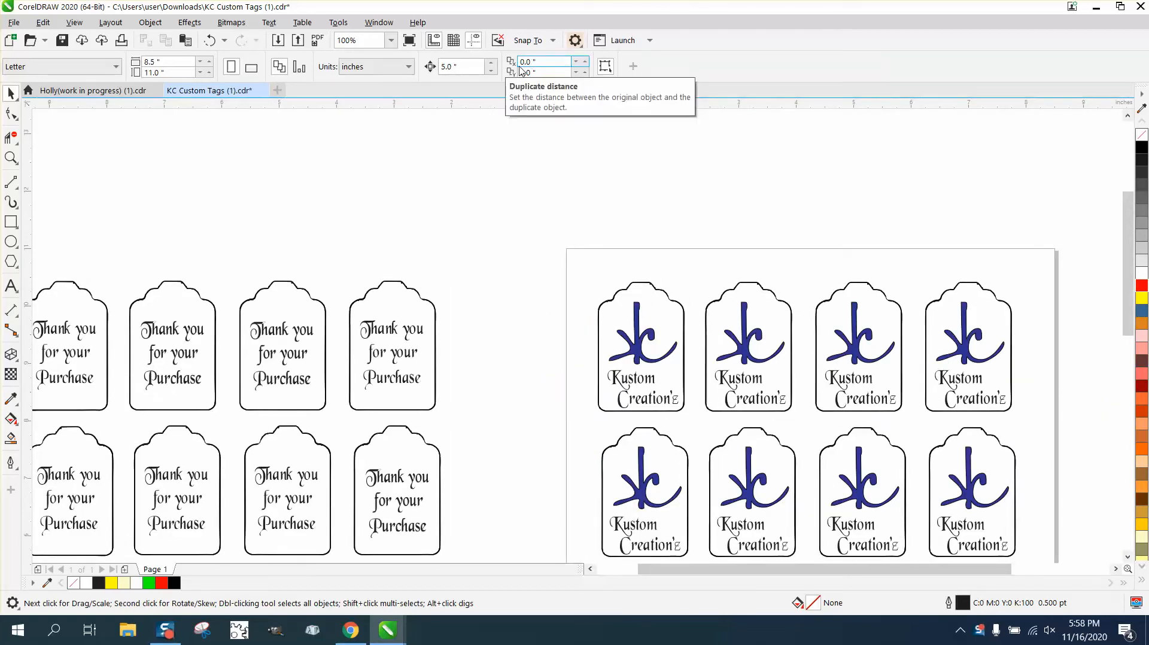
pyautogui.moveTo(543, 305)
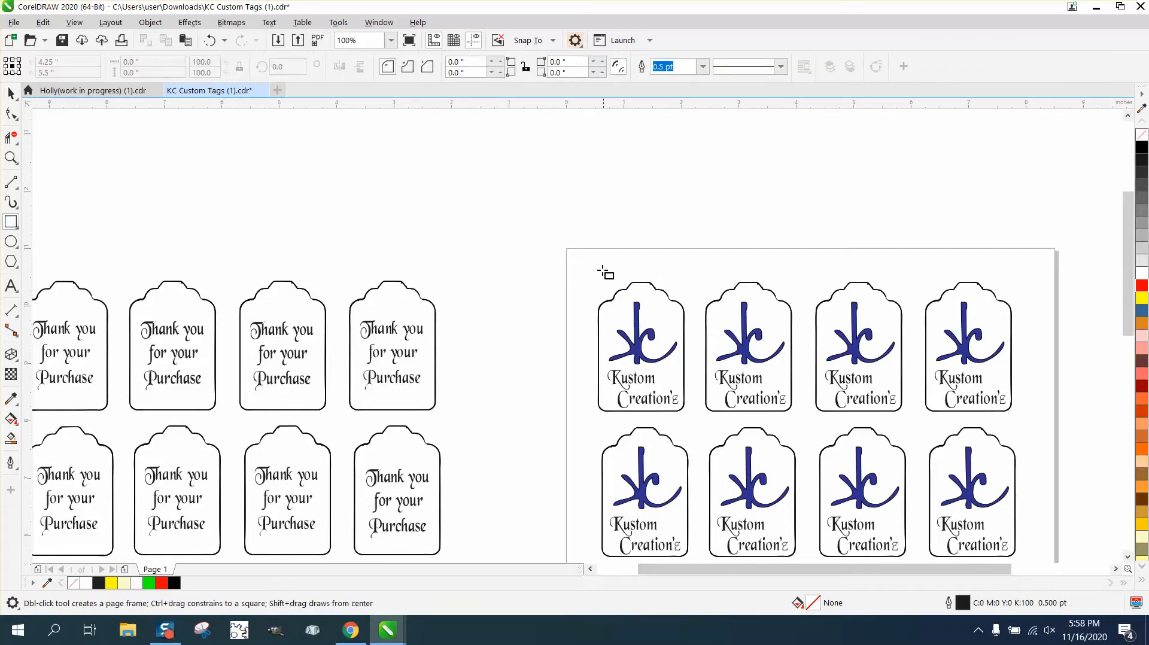
# Box the first tag, move the Kustom Creation'z sheet off the page and select the lone outline
pyautogui.moveTo(594, 265); pyautogui.dragTo(691, 417)
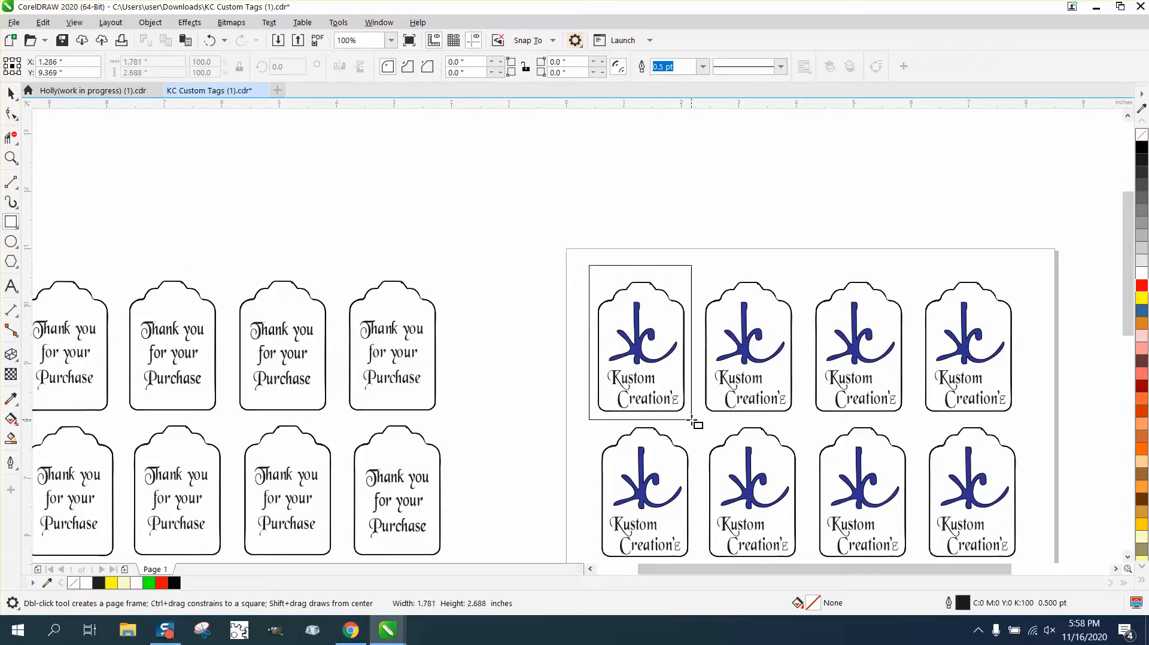
pyautogui.click(642, 341)
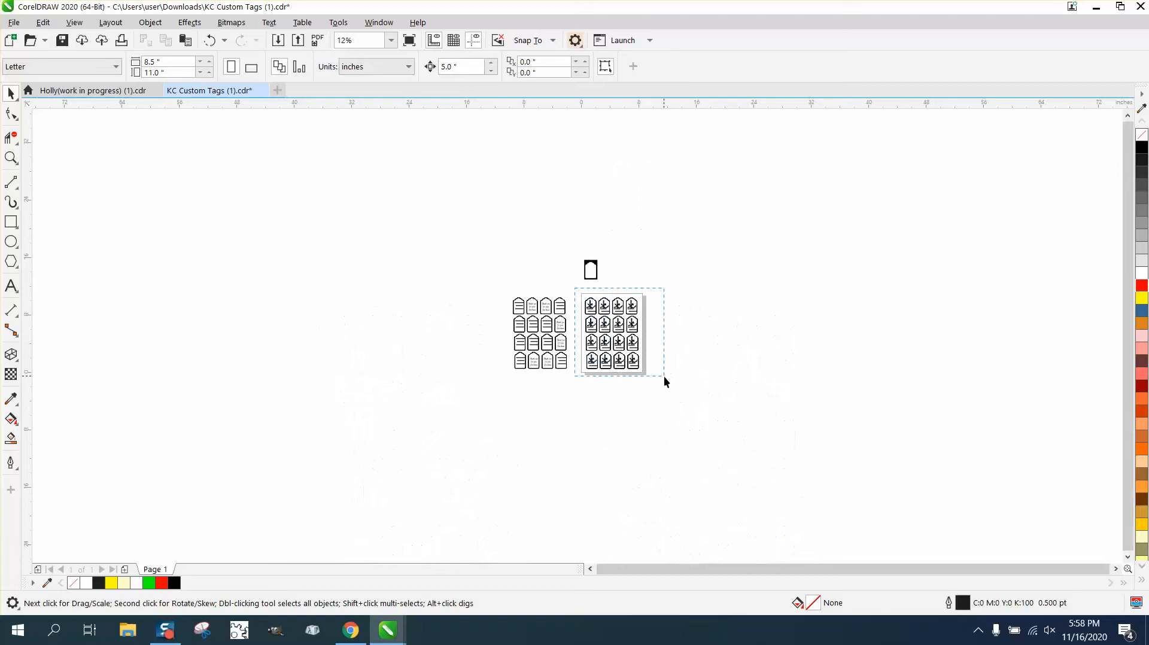
pyautogui.moveTo(621, 331); pyautogui.dragTo(718, 332)
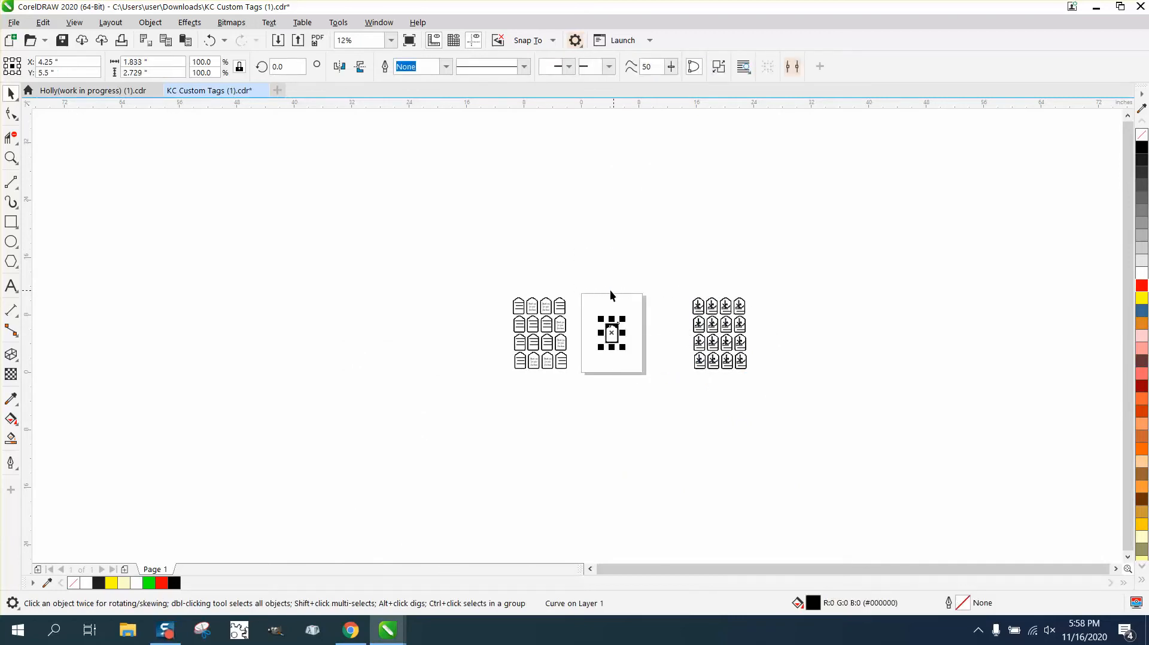
pyautogui.click(11, 158)
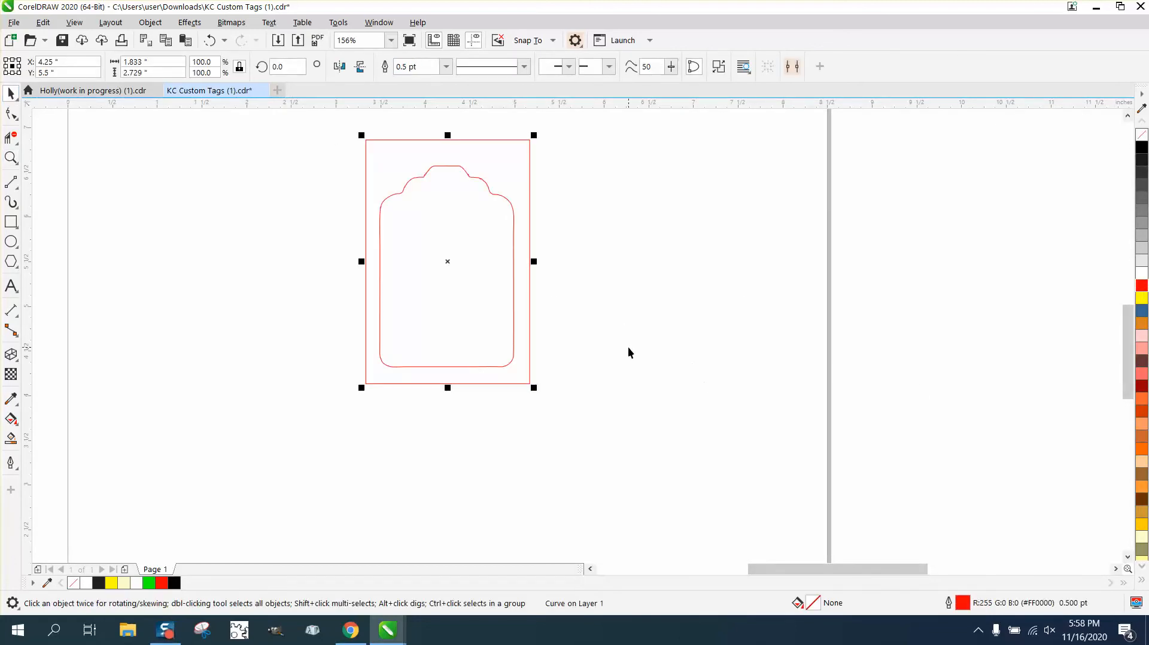
pyautogui.moveTo(551, 230)
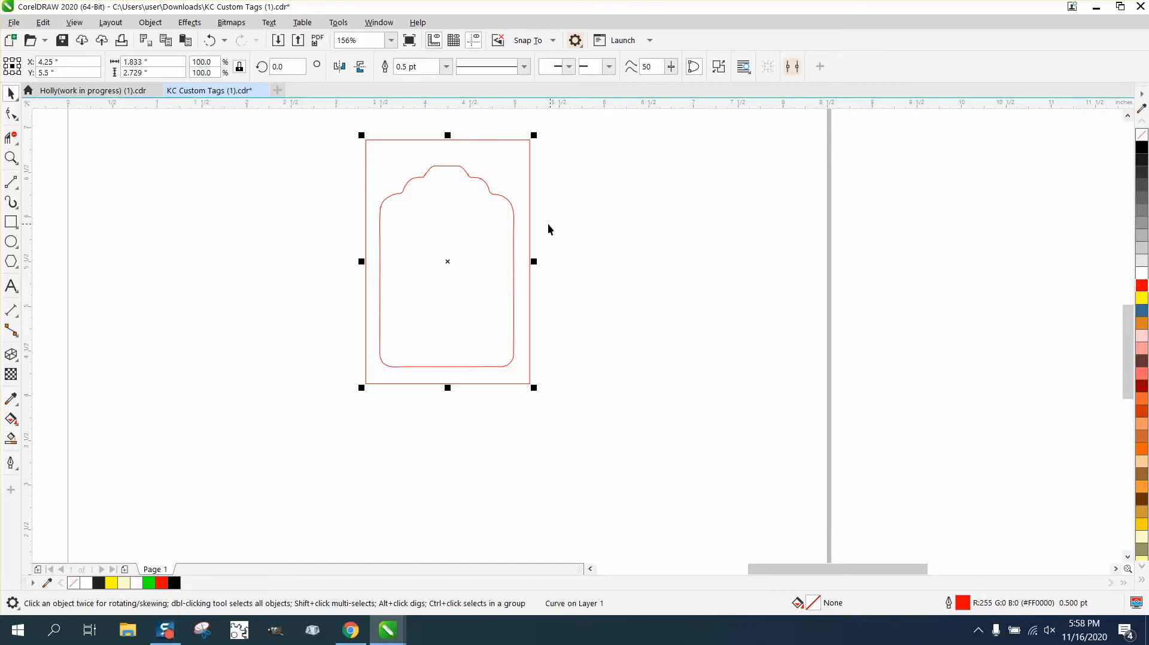
pyautogui.moveTo(149, 23)
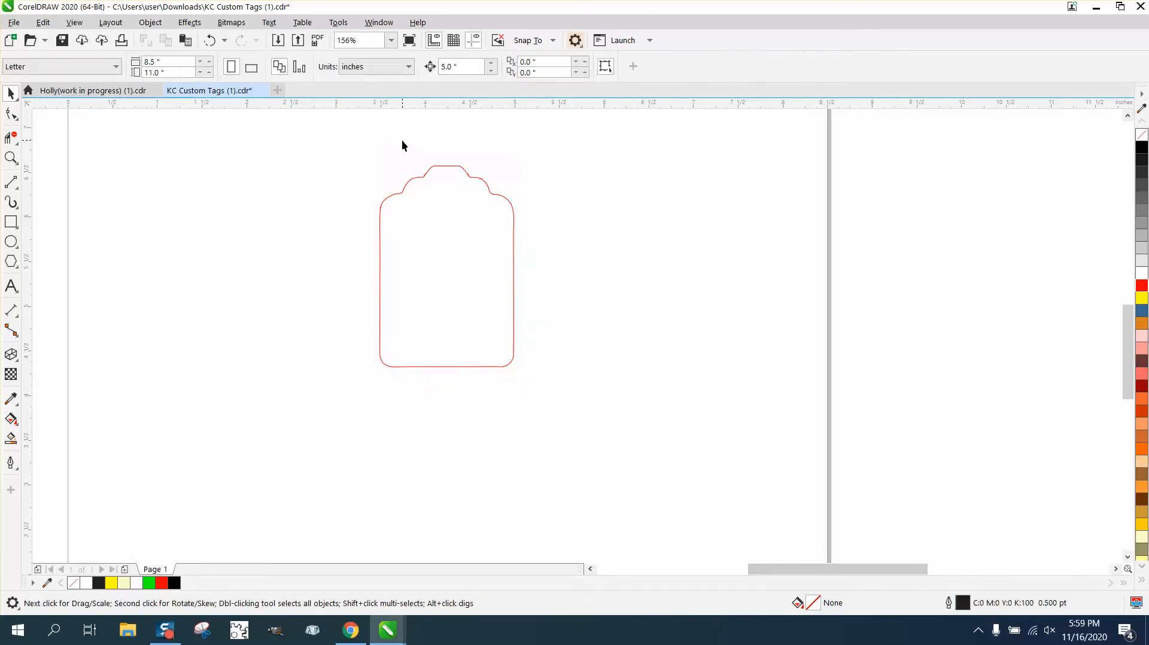
# Set the red tag outline to hairline width and zoom out to view the whole shape
pyautogui.click(9, 157)
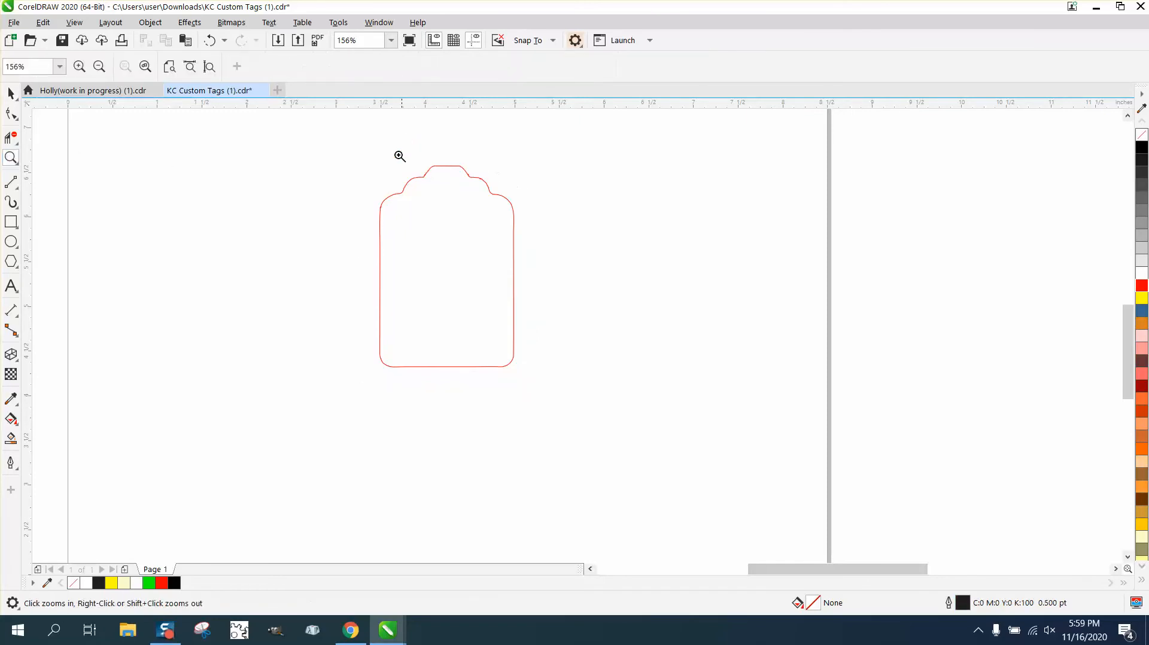
pyautogui.click(400, 156)
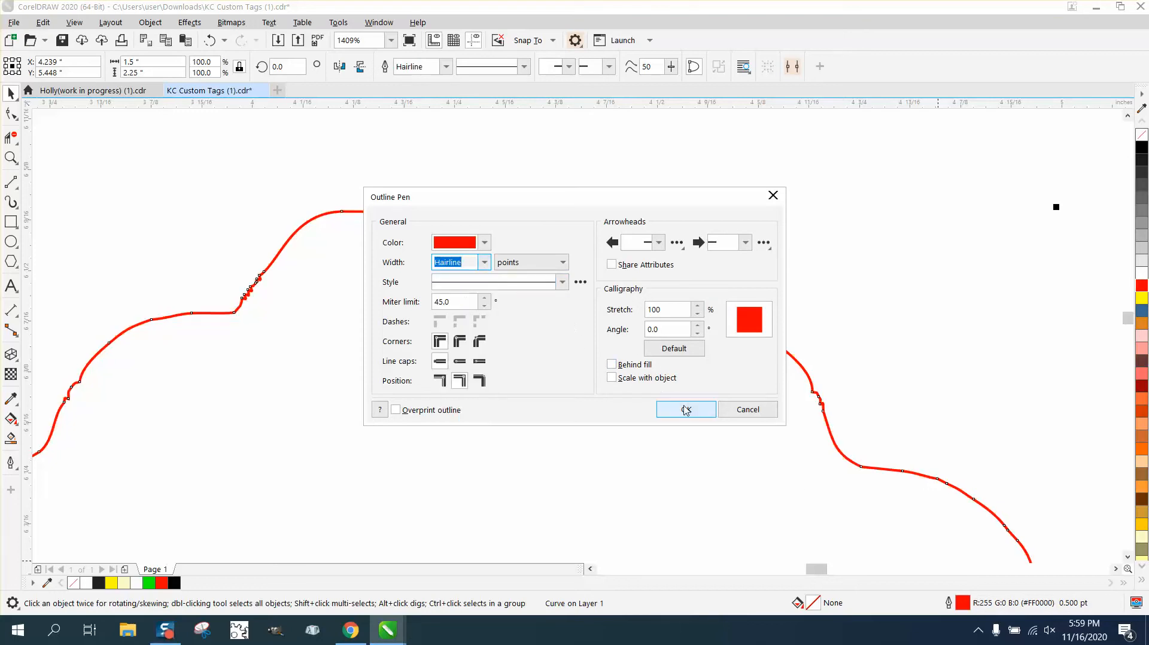
pyautogui.click(685, 409)
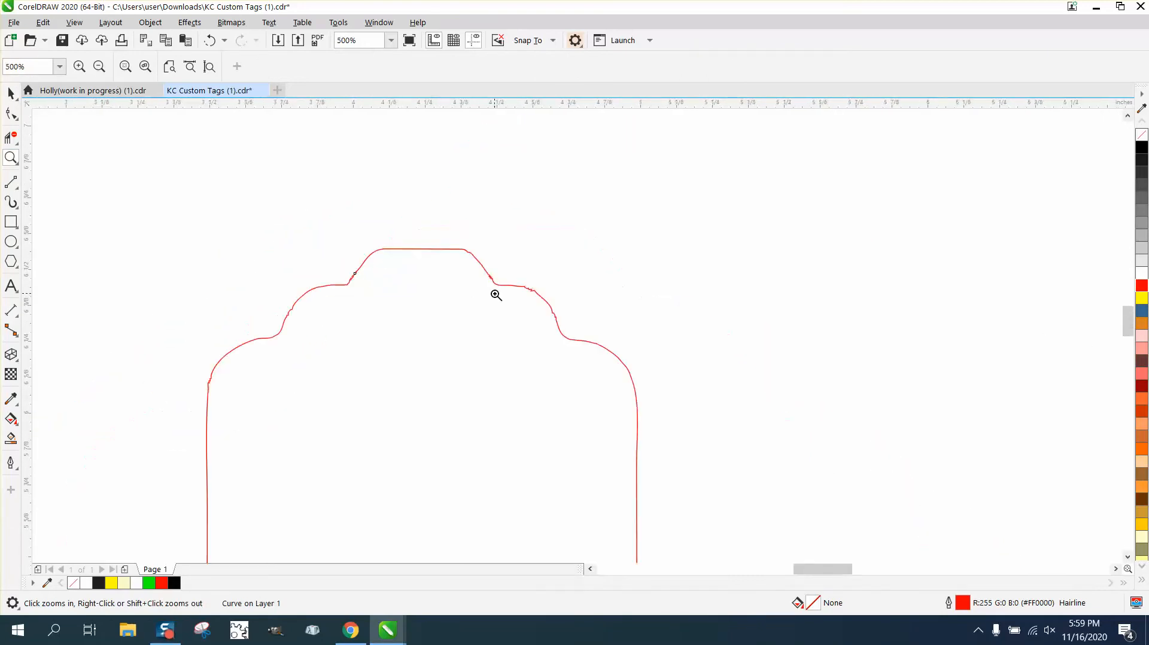
pyautogui.rightClick(495, 296)
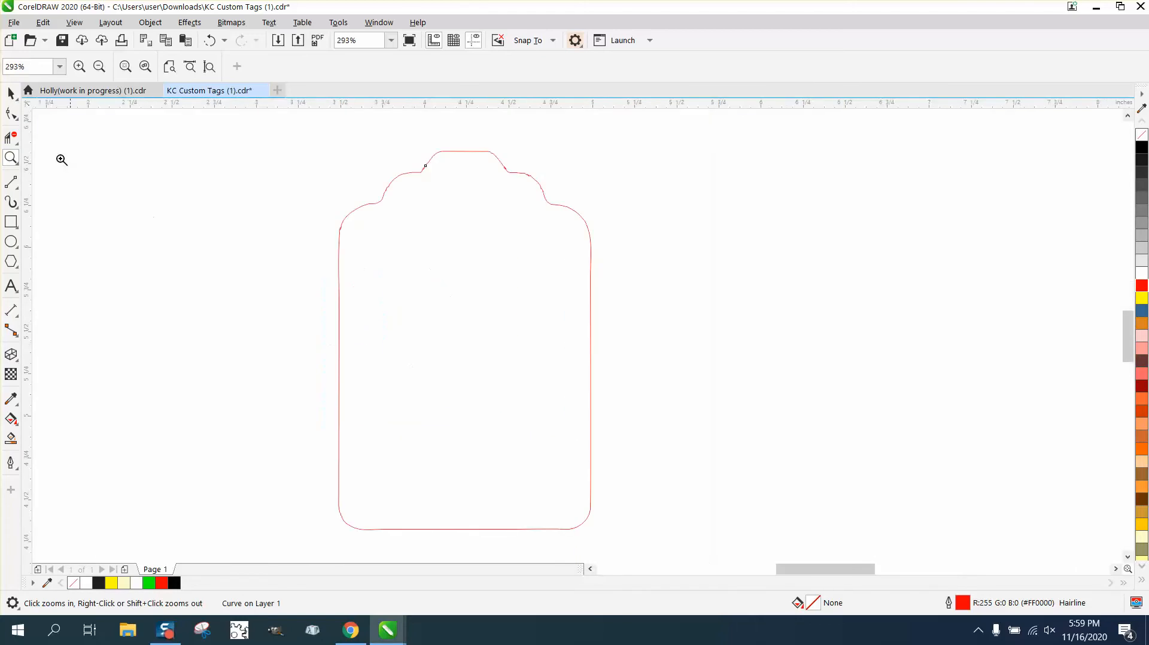
pyautogui.click(10, 111)
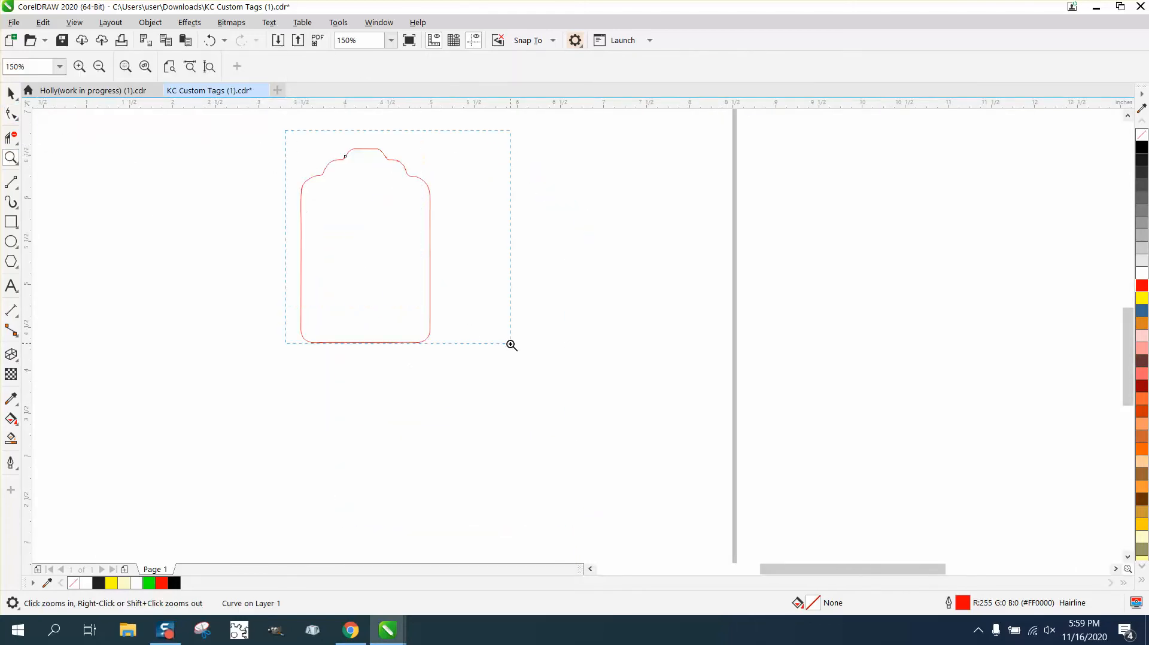
# Brush the Smooth tool along the tag's bumpy top curve and left side
pyautogui.click(510, 346)
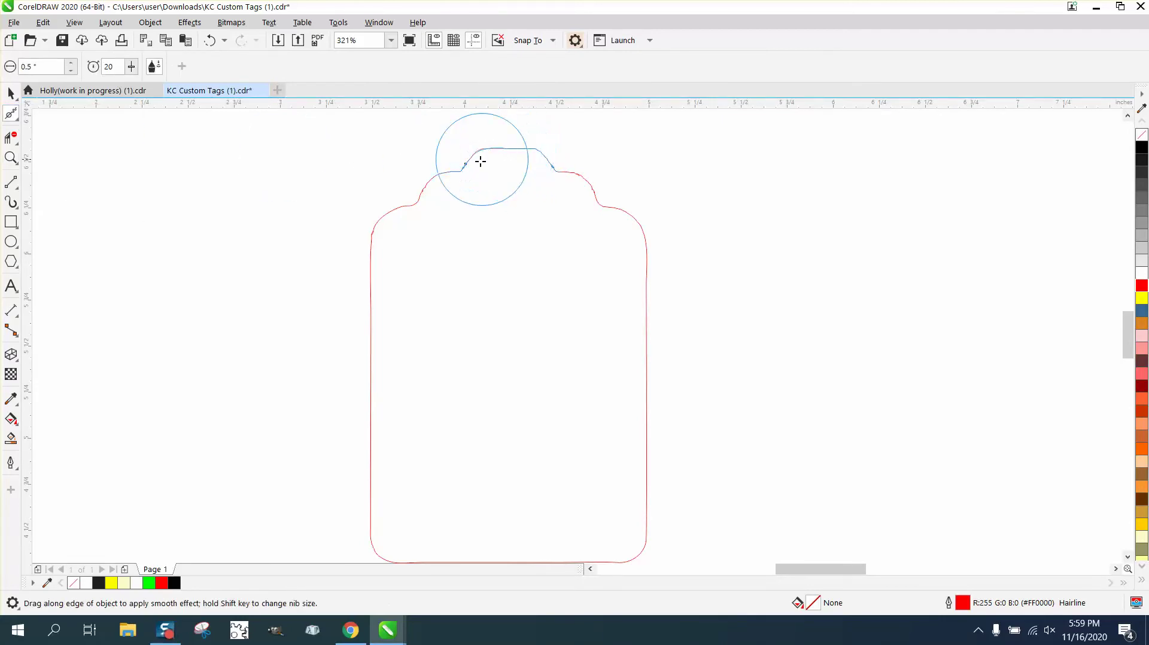
pyautogui.moveTo(480, 162); pyautogui.dragTo(385, 230)
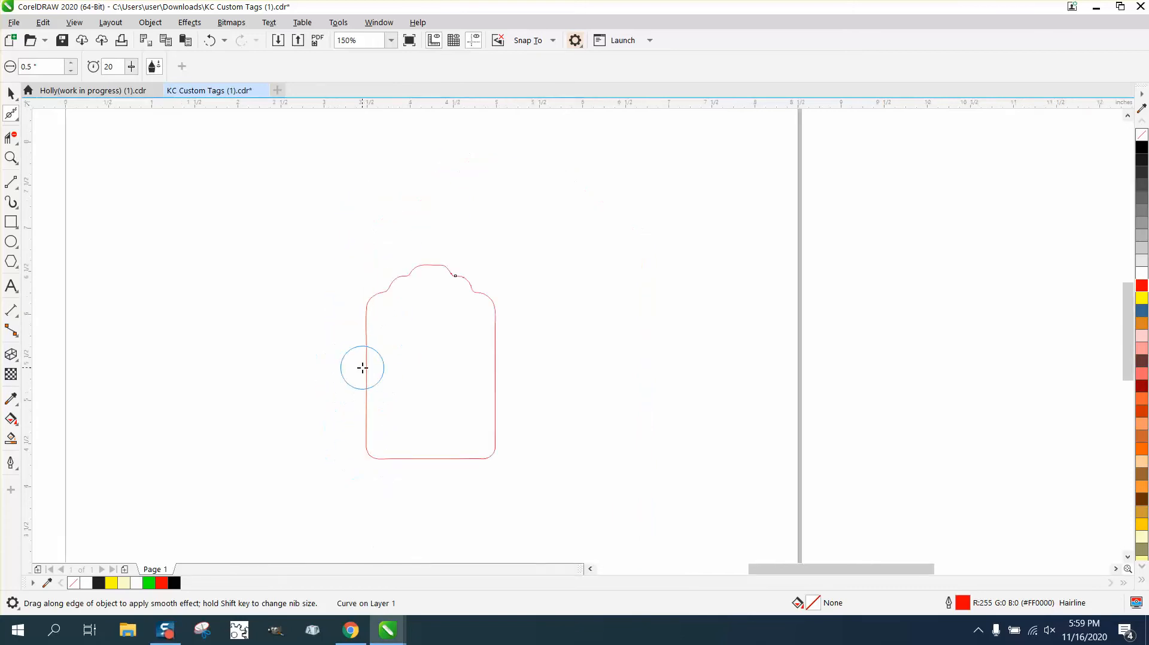
pyautogui.click(366, 373)
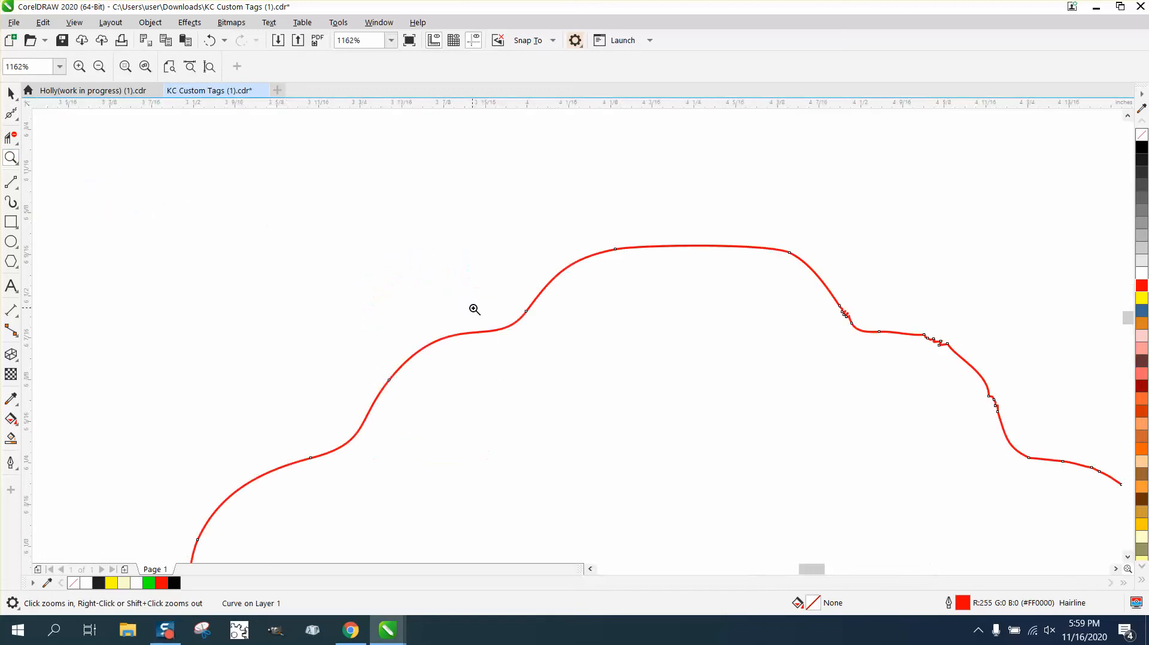
pyautogui.moveTo(1016, 397)
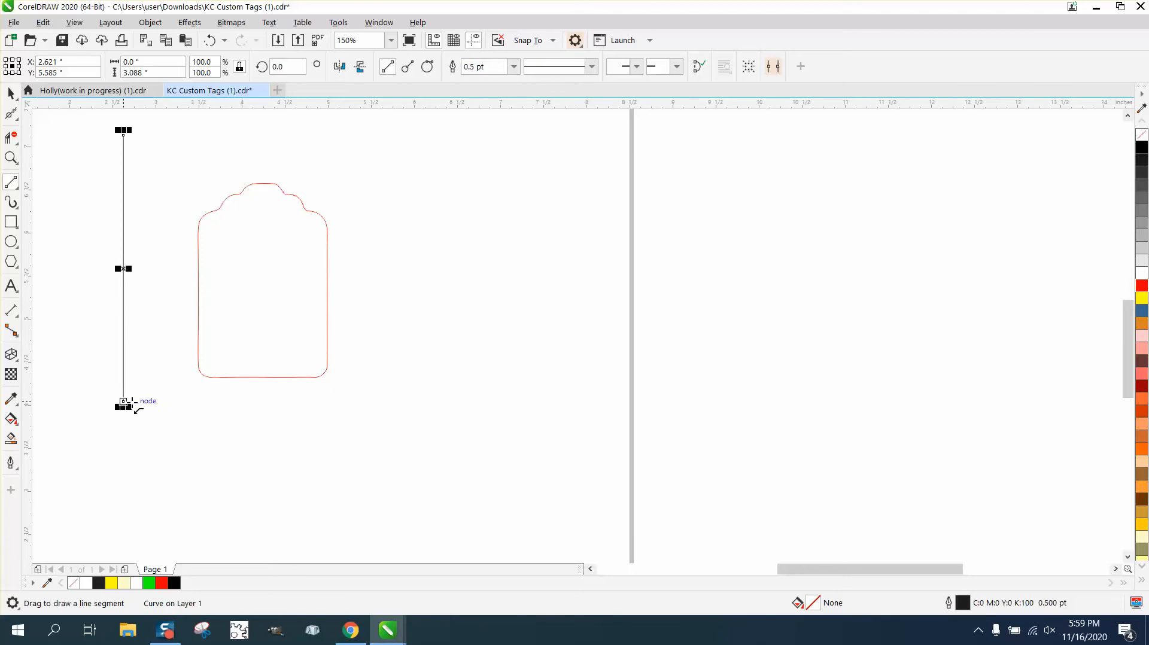
# Cut a vertical line through the tag's centre and delete its right half with Virtual Segment Delete
pyautogui.moveTo(122, 268); pyautogui.dragTo(262, 275)
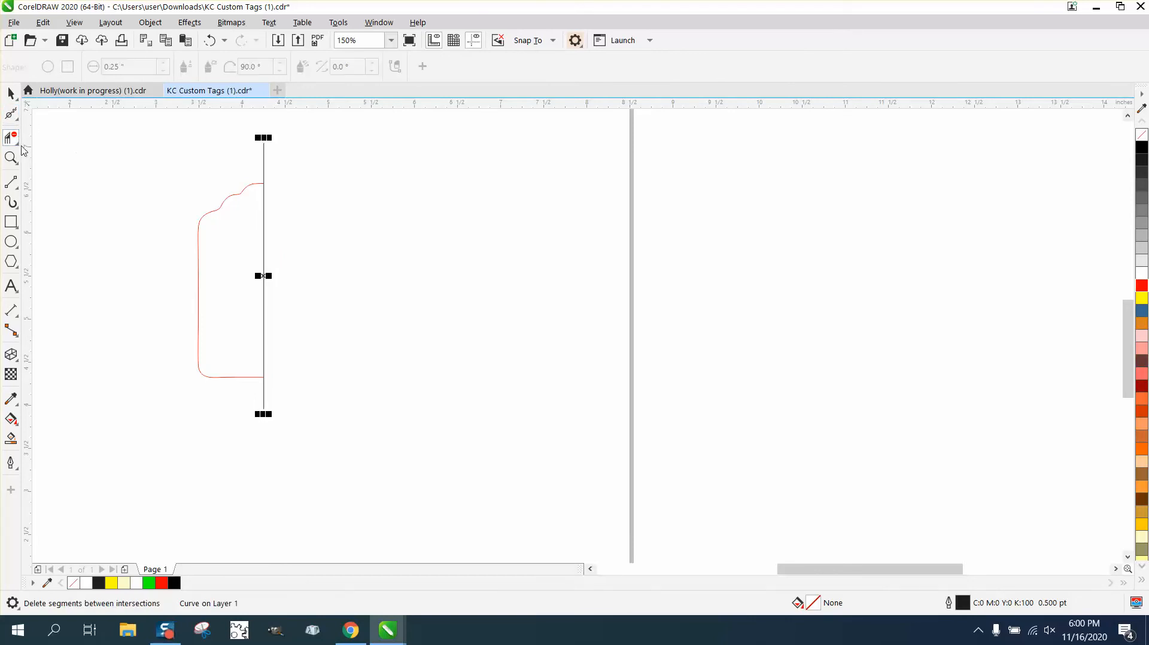
pyautogui.click(11, 139)
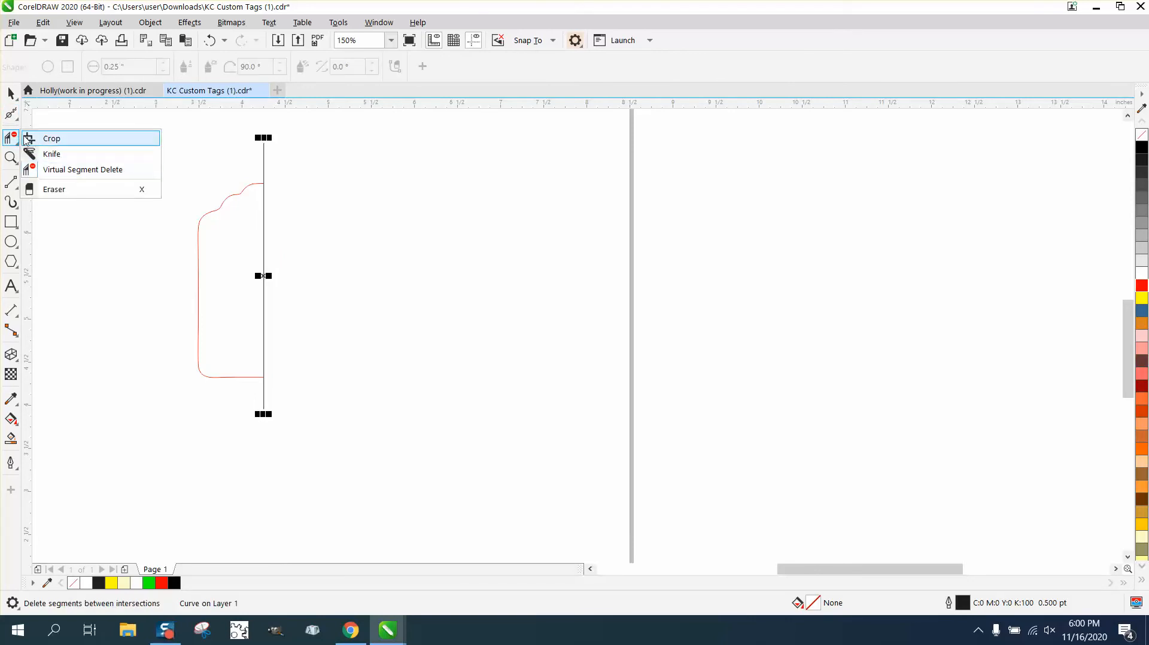
pyautogui.click(10, 114)
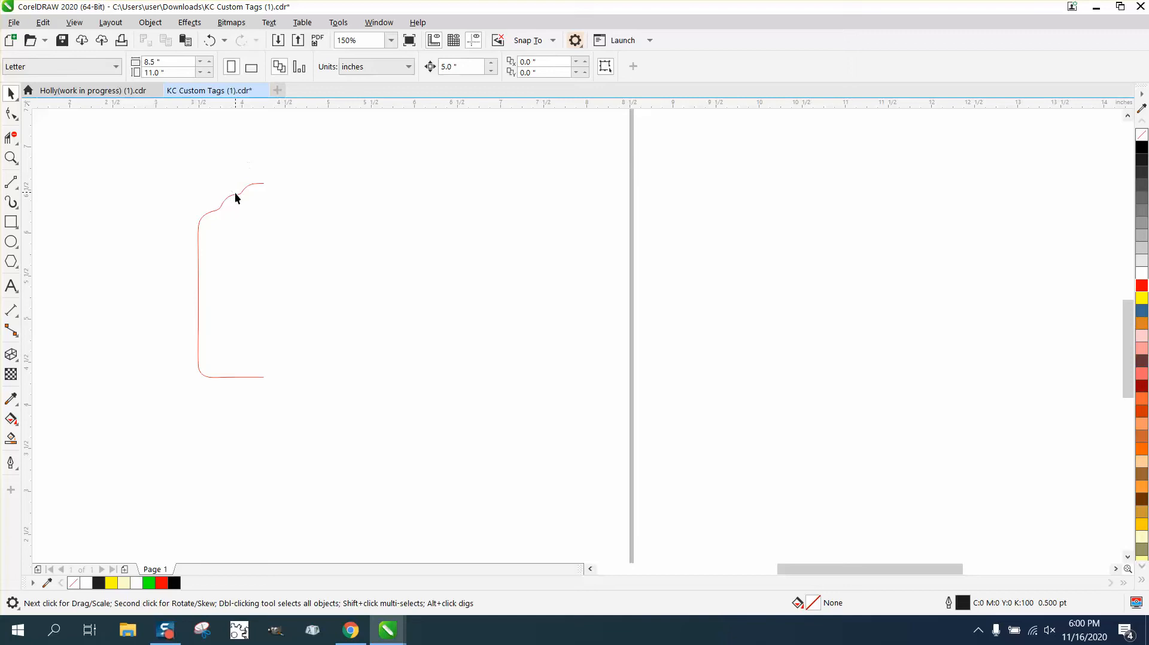
# Keep the mirrored tag's outline at 0.5 pt and choose black from another colour palette
pyautogui.click(234, 196)
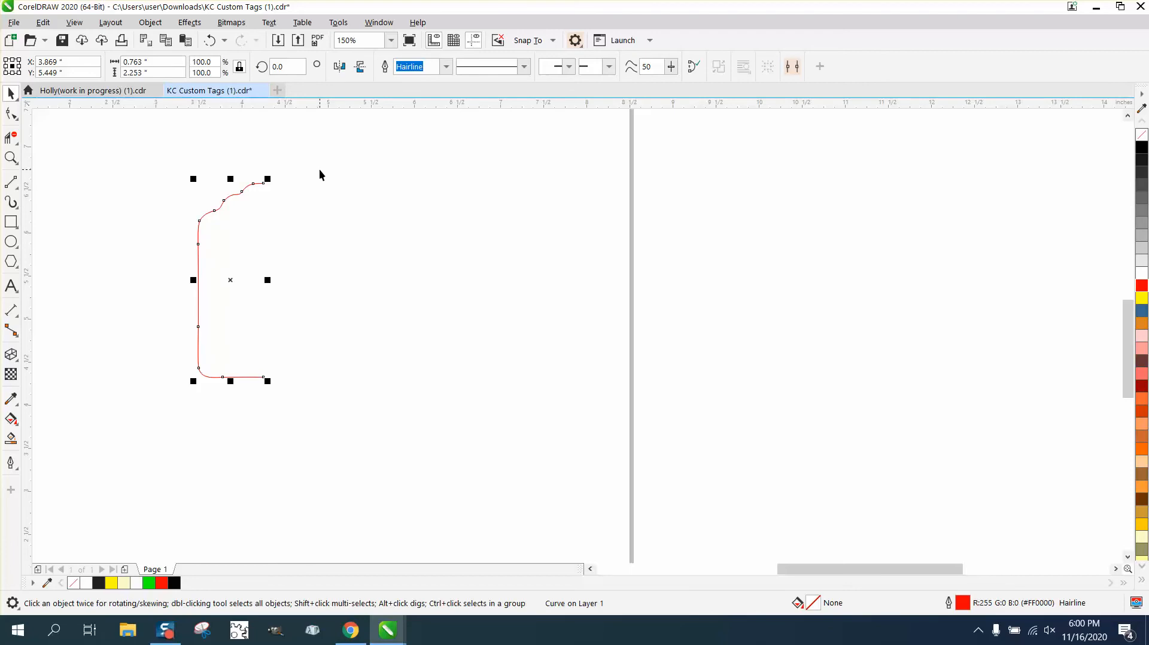
pyautogui.moveTo(197, 282)
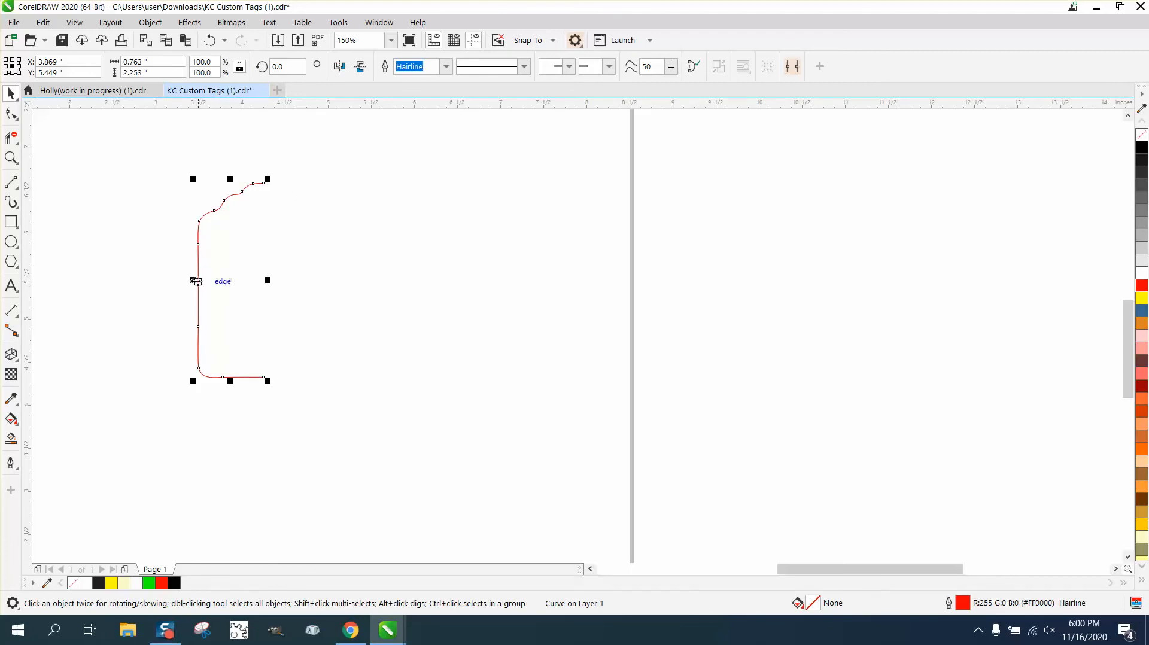
pyautogui.click(11, 159)
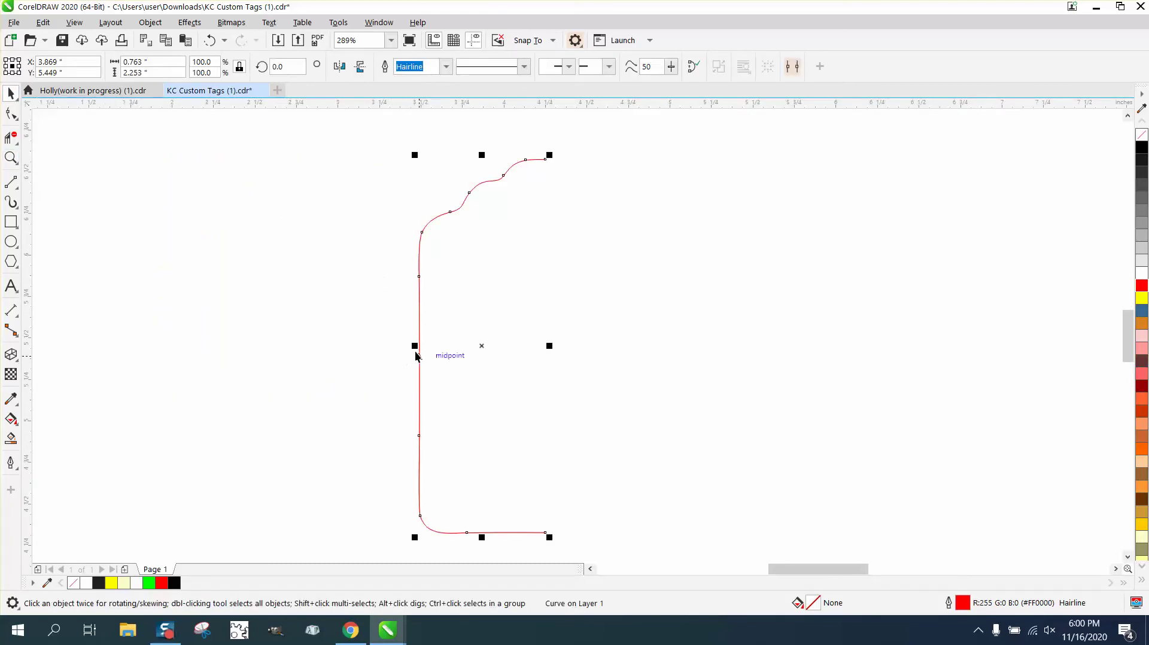
pyautogui.moveTo(419, 333)
pyautogui.write('0.5')
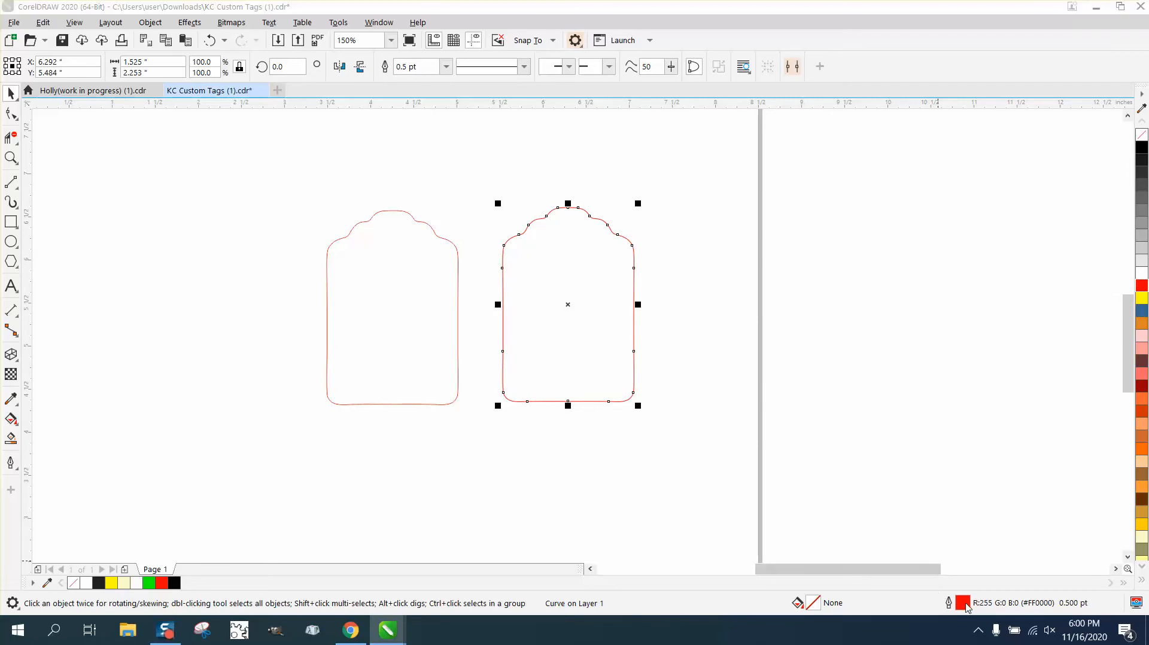
pyautogui.click(481, 262)
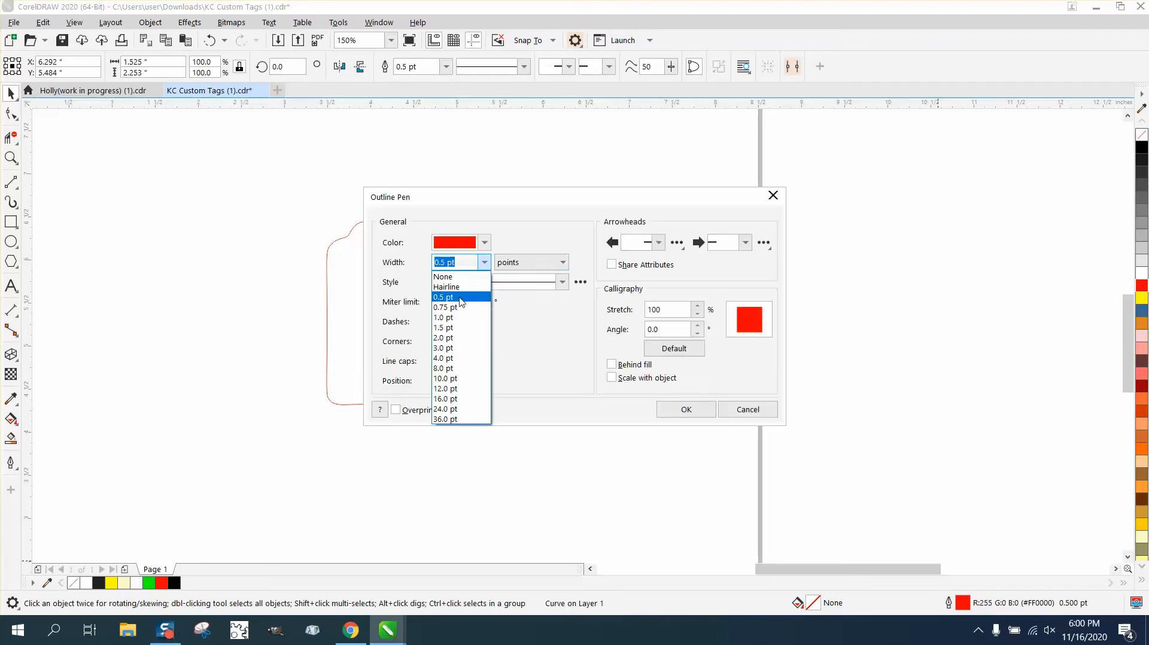
pyautogui.click(483, 243)
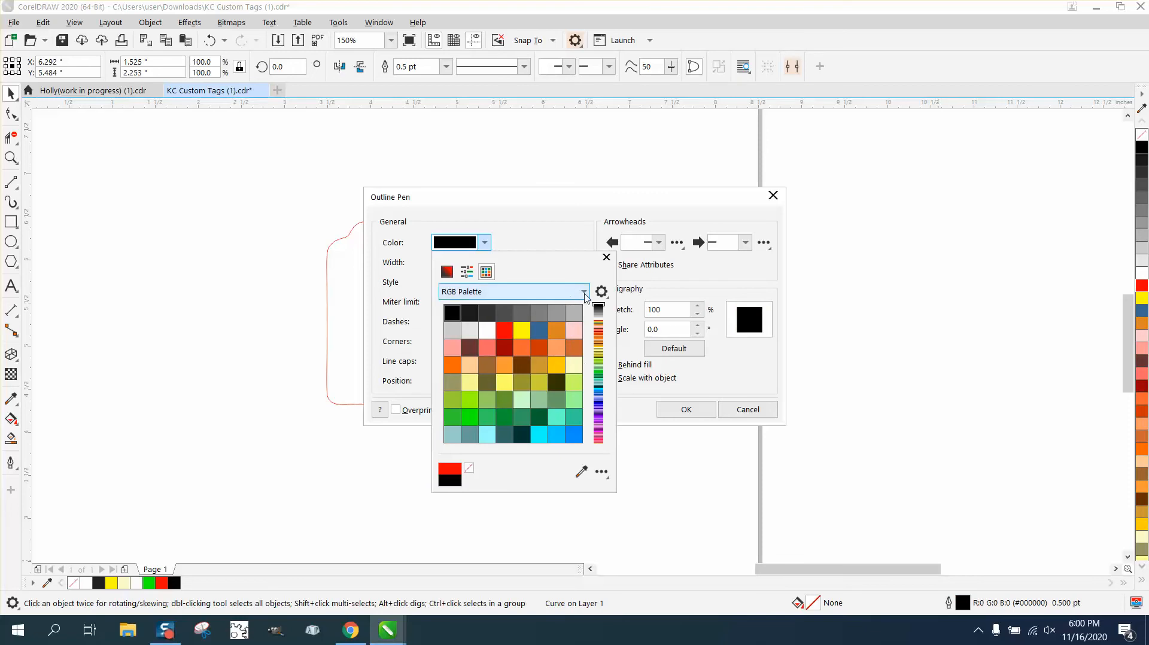
pyautogui.click(584, 292)
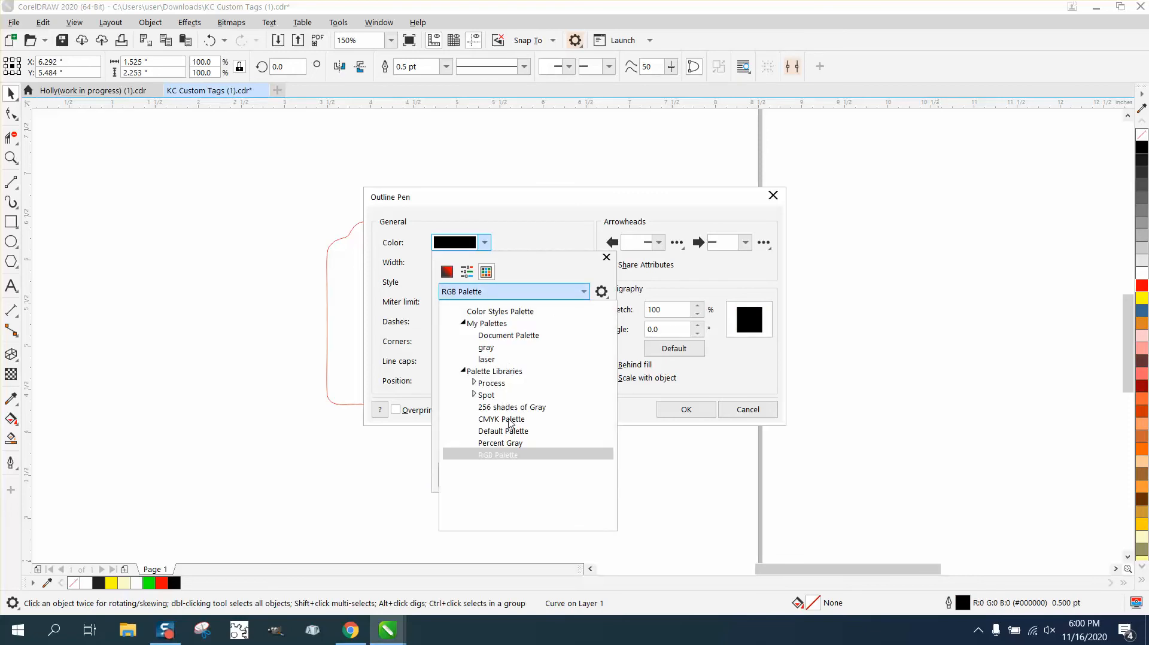
pyautogui.click(502, 419)
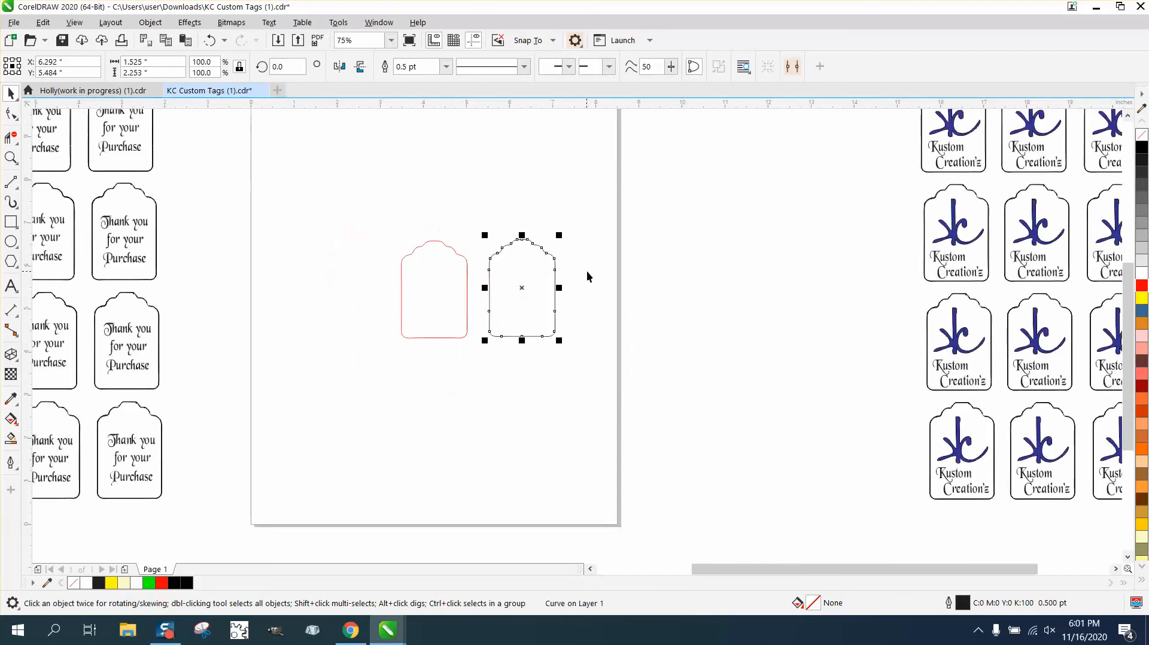
# Move the black tag beside the Kustom Creation'z sheet and set its outline to 0.75 pt
pyautogui.scroll(-3)
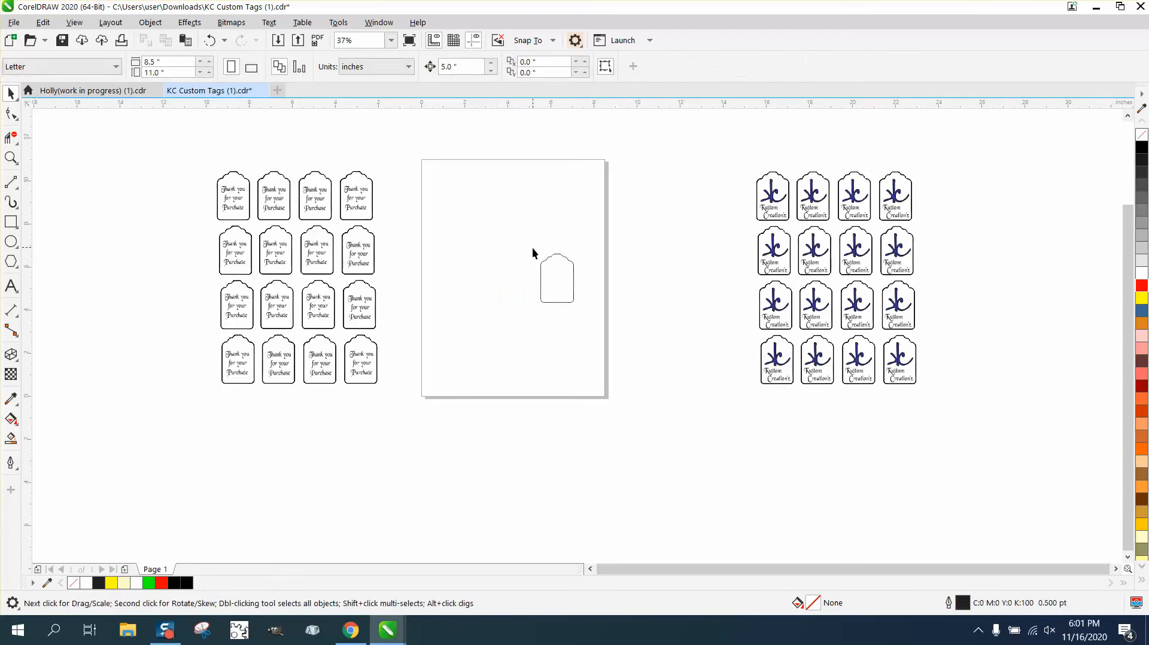
pyautogui.click(726, 195)
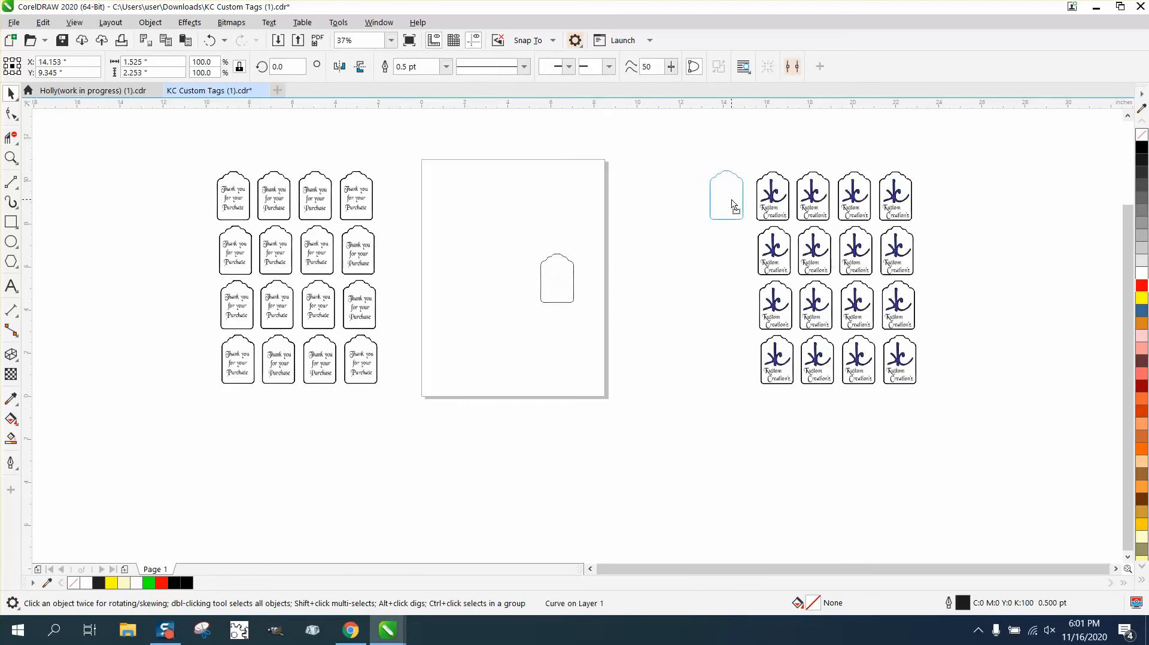
pyautogui.click(735, 196)
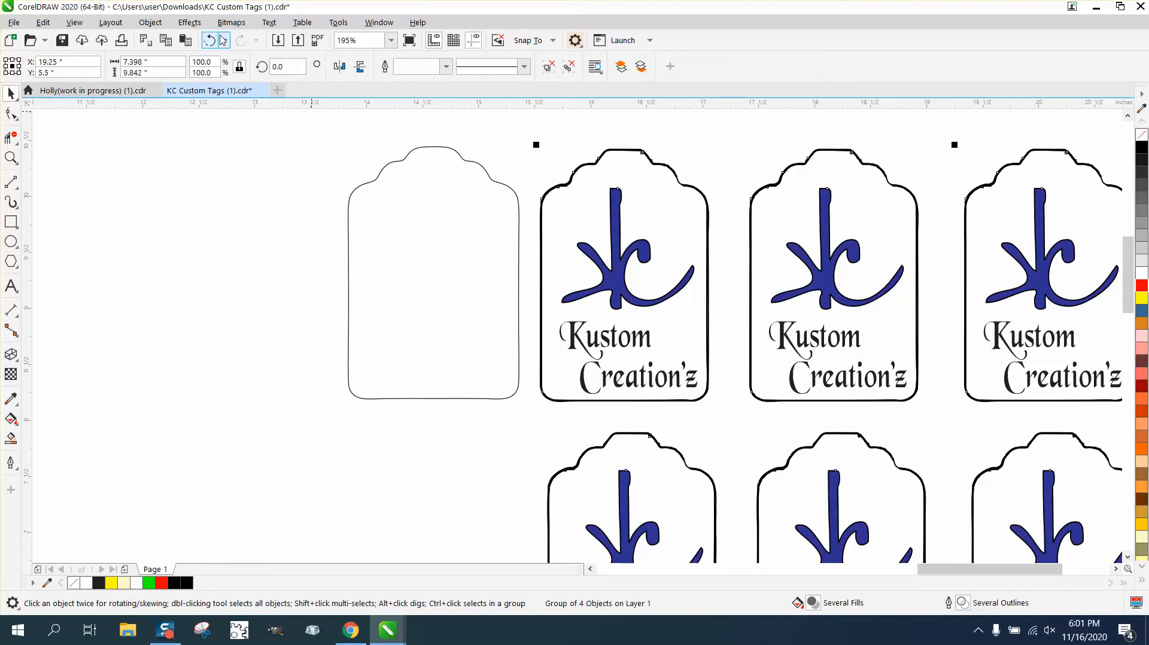
pyautogui.click(150, 23)
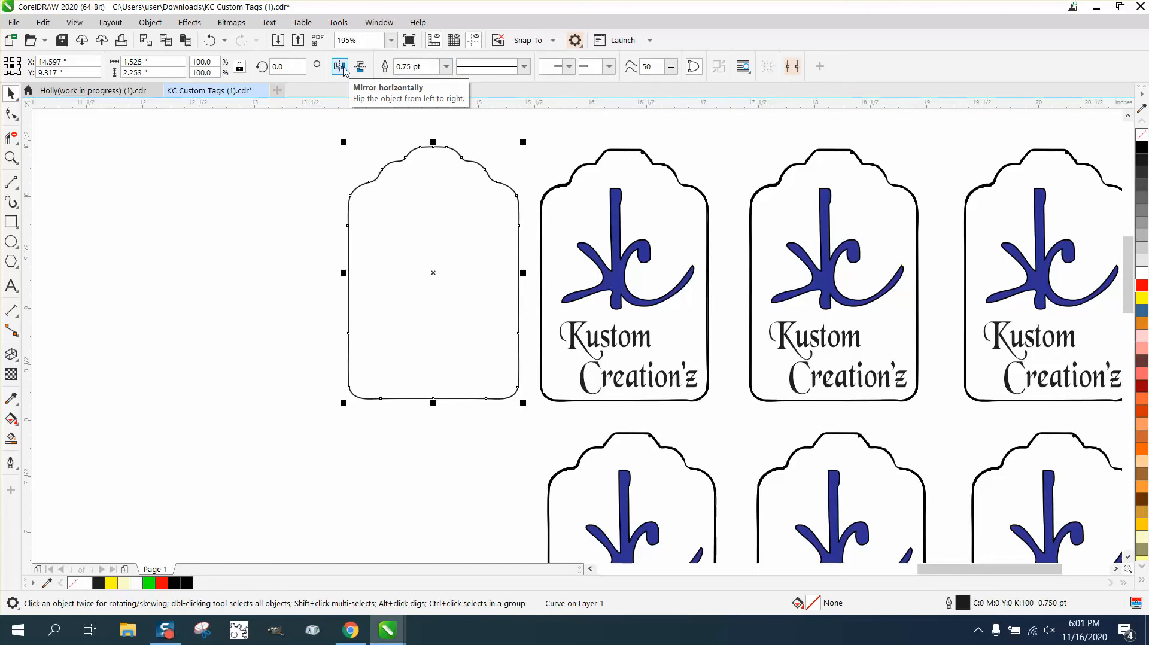
pyautogui.moveTo(487, 164)
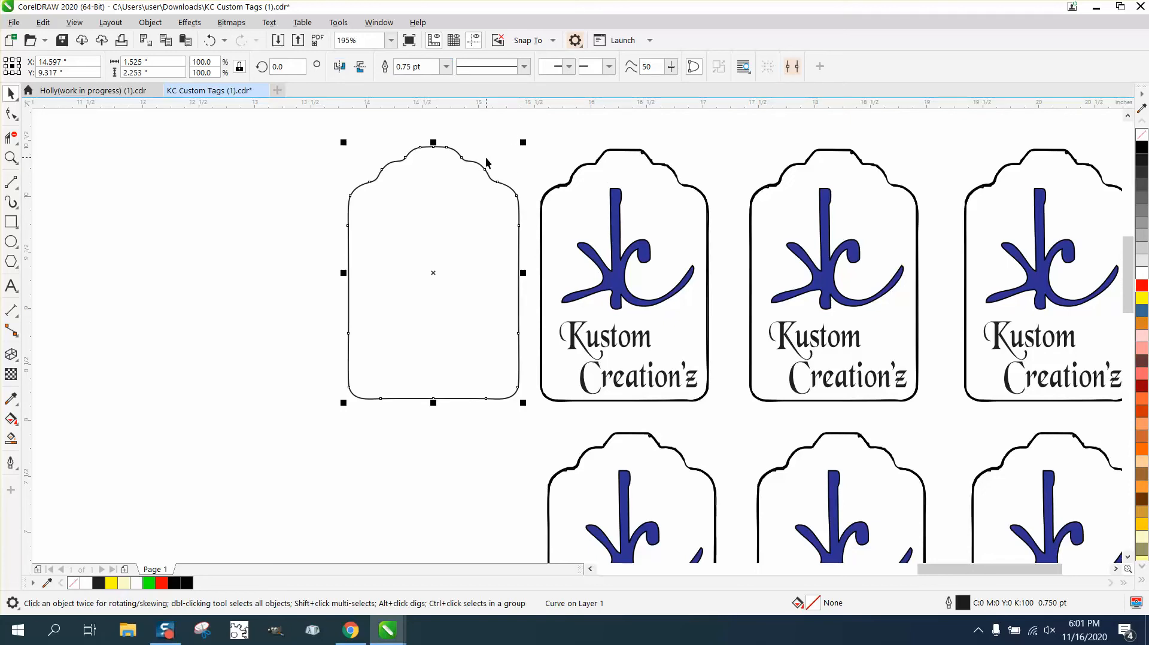
pyautogui.moveTo(518, 154)
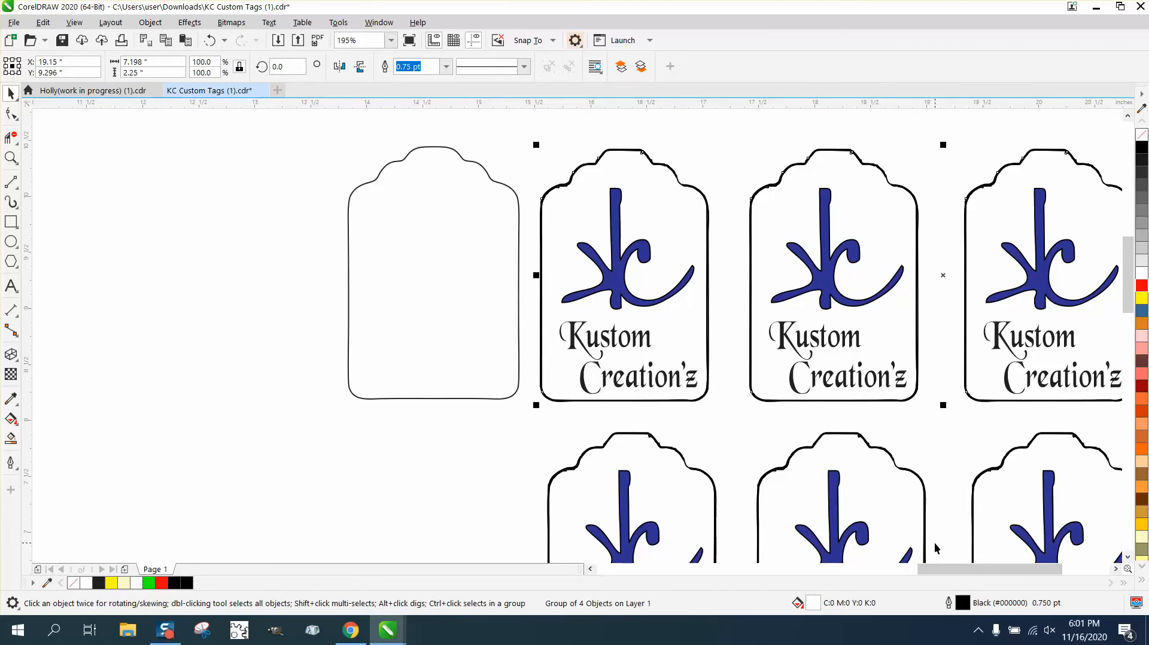
pyautogui.moveTo(448, 103)
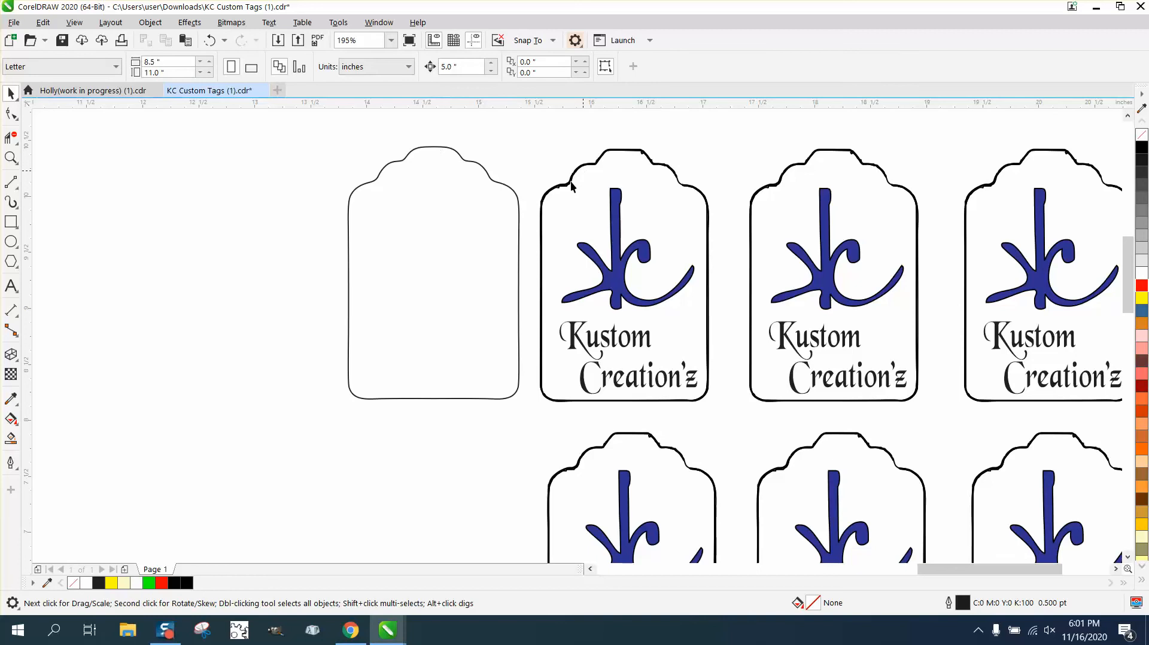
pyautogui.click(10, 158)
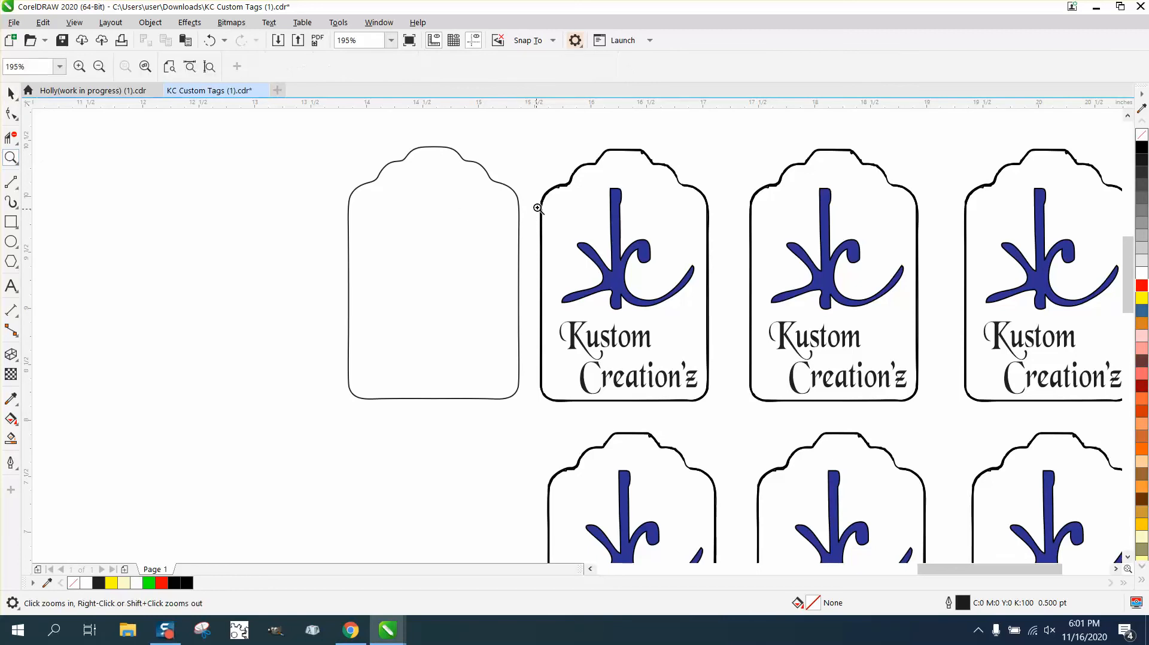
pyautogui.click(536, 208)
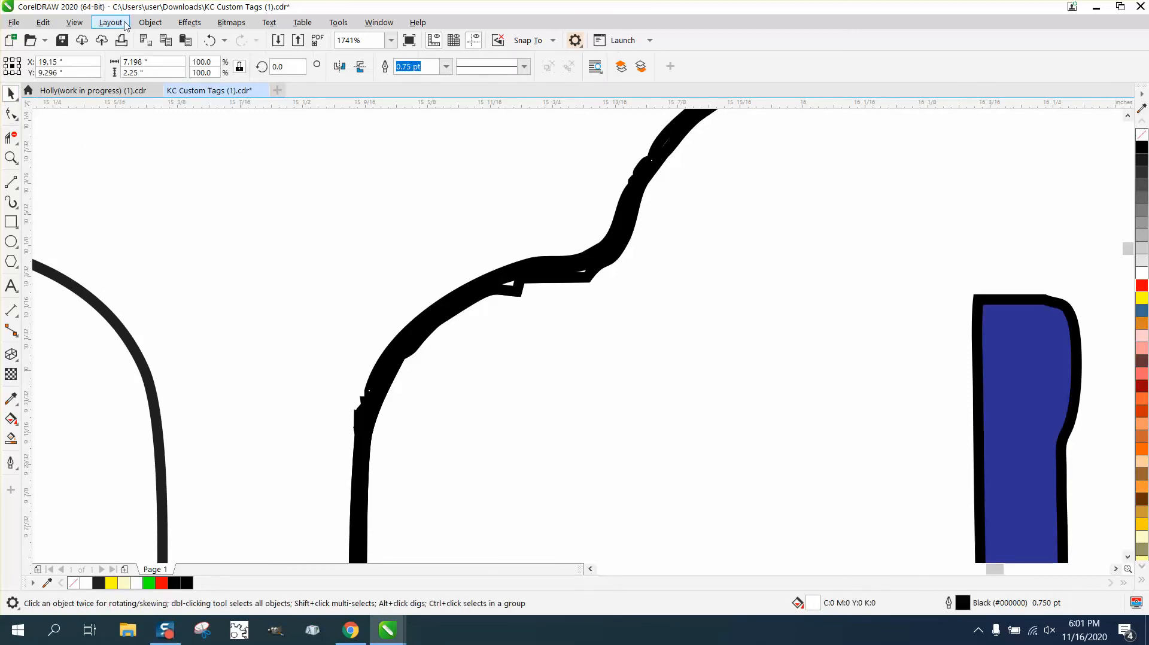
pyautogui.click(149, 23)
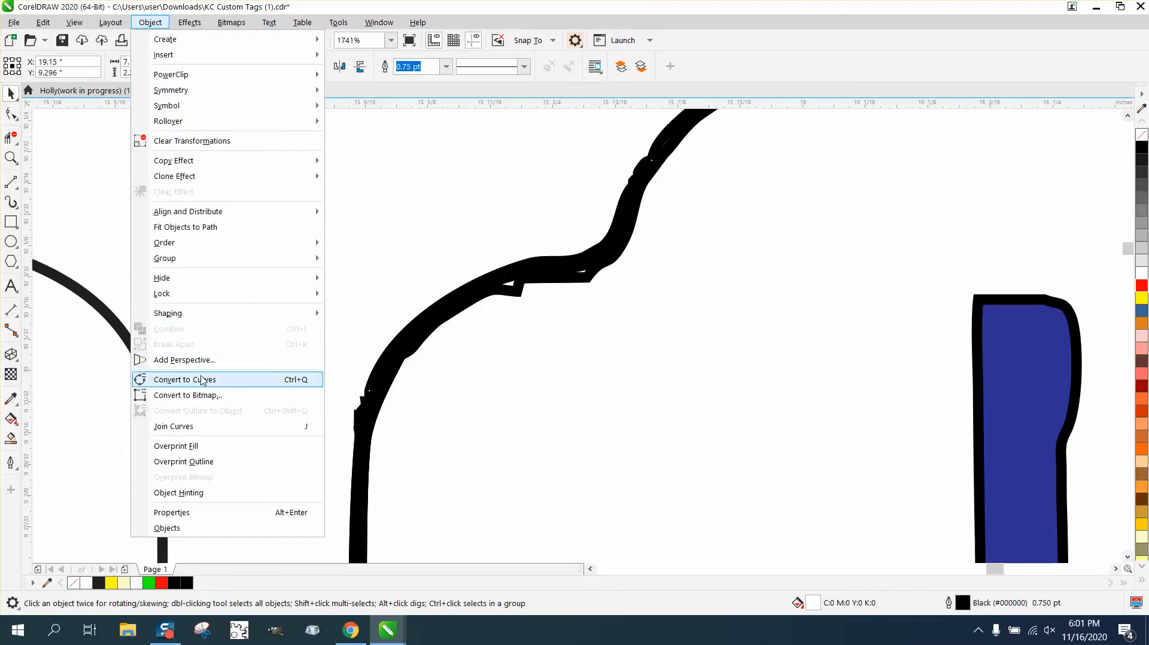
pyautogui.click(184, 379)
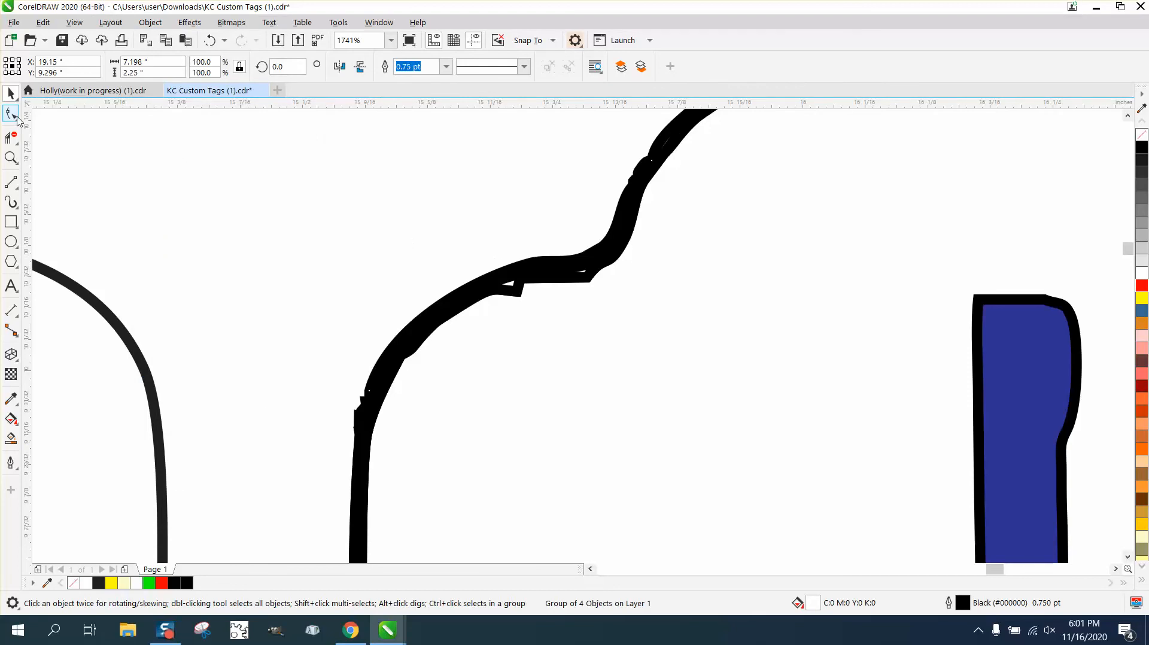
pyautogui.click(10, 112)
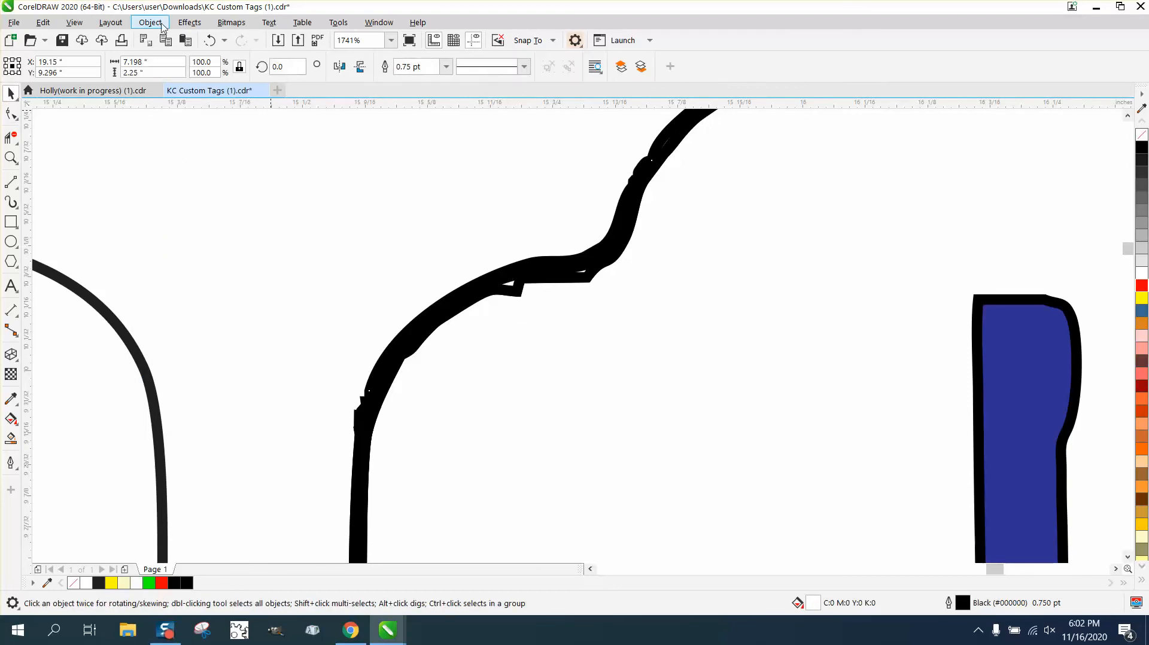
pyautogui.click(149, 22)
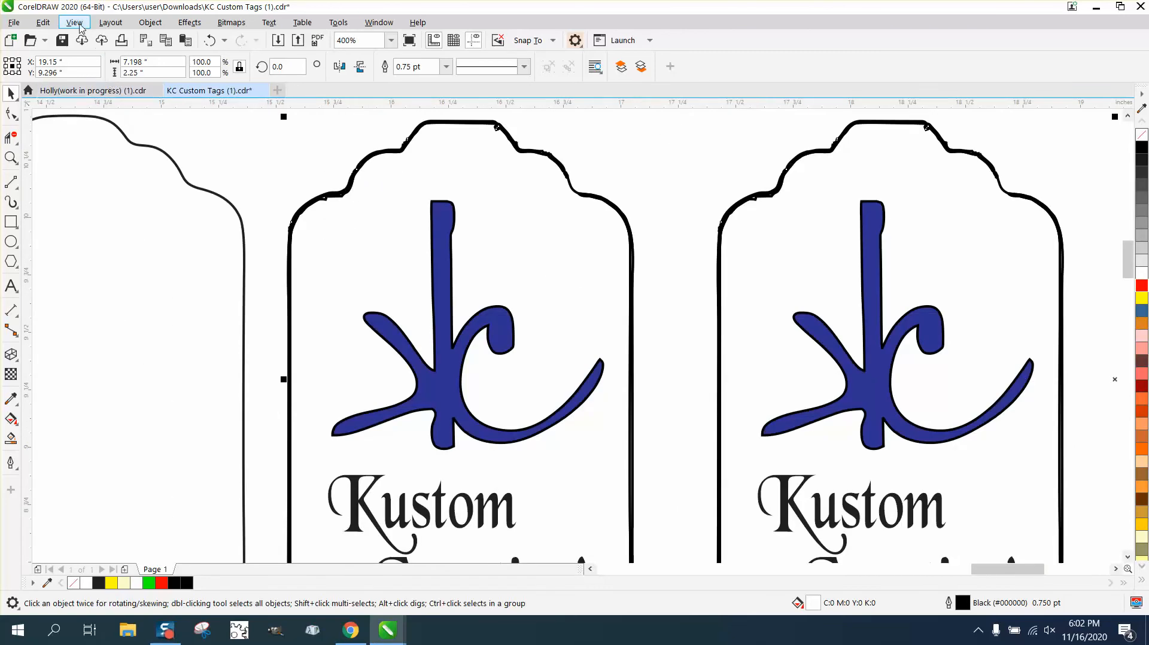
pyautogui.click(74, 22)
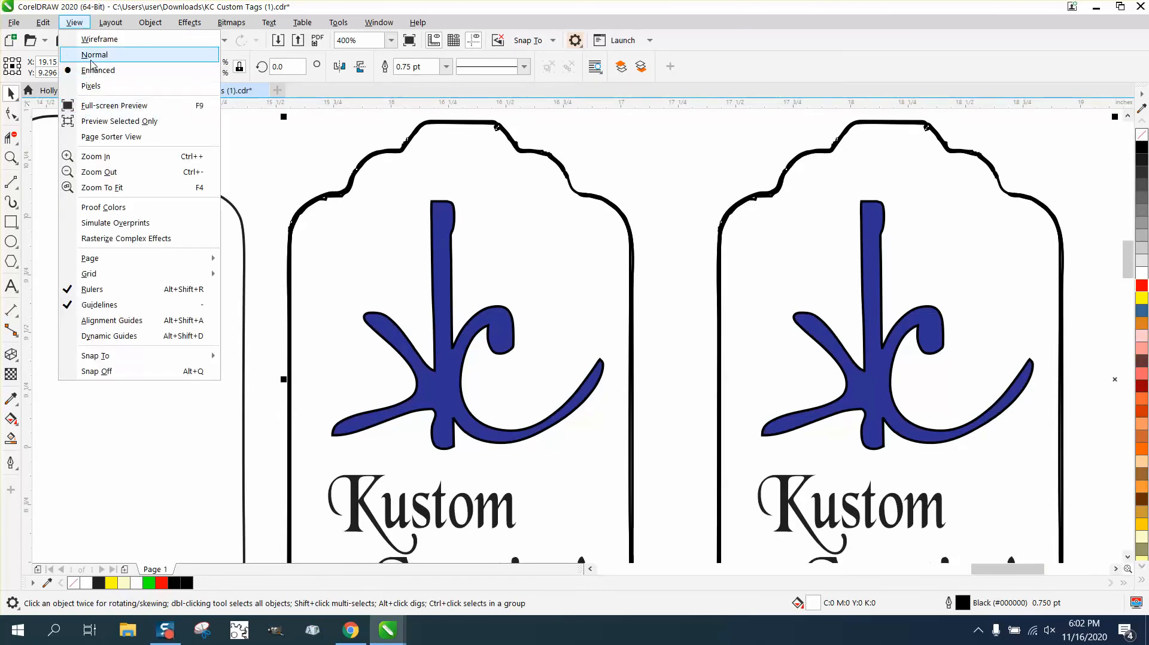
pyautogui.click(103, 39)
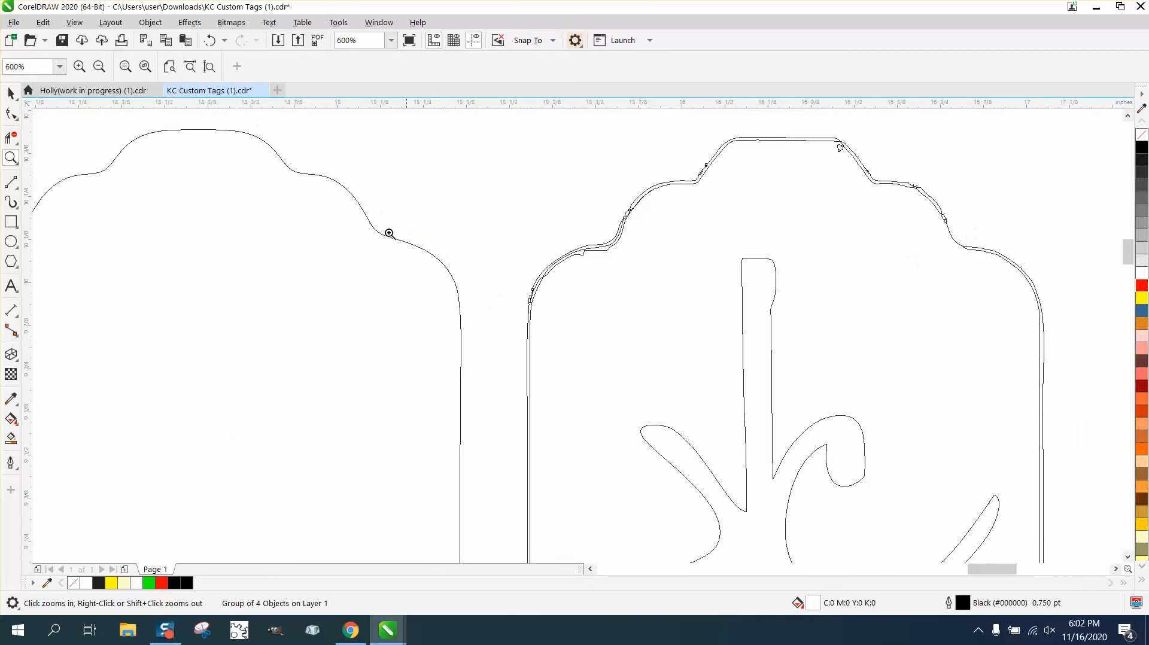
pyautogui.click(150, 23)
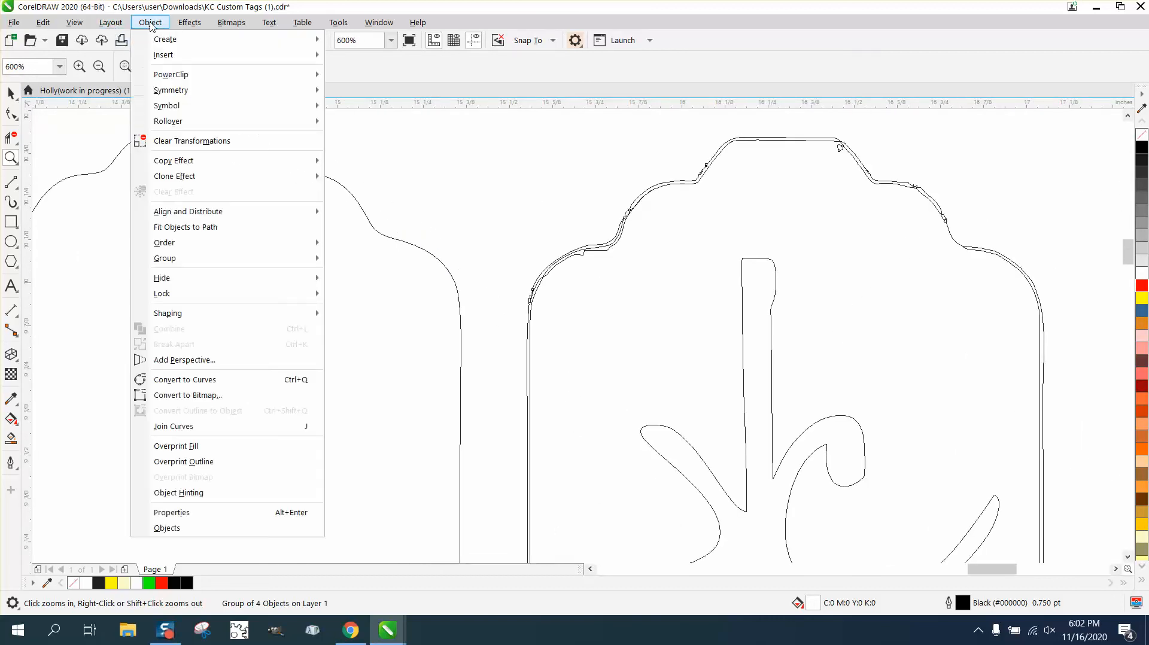
pyautogui.click(110, 23)
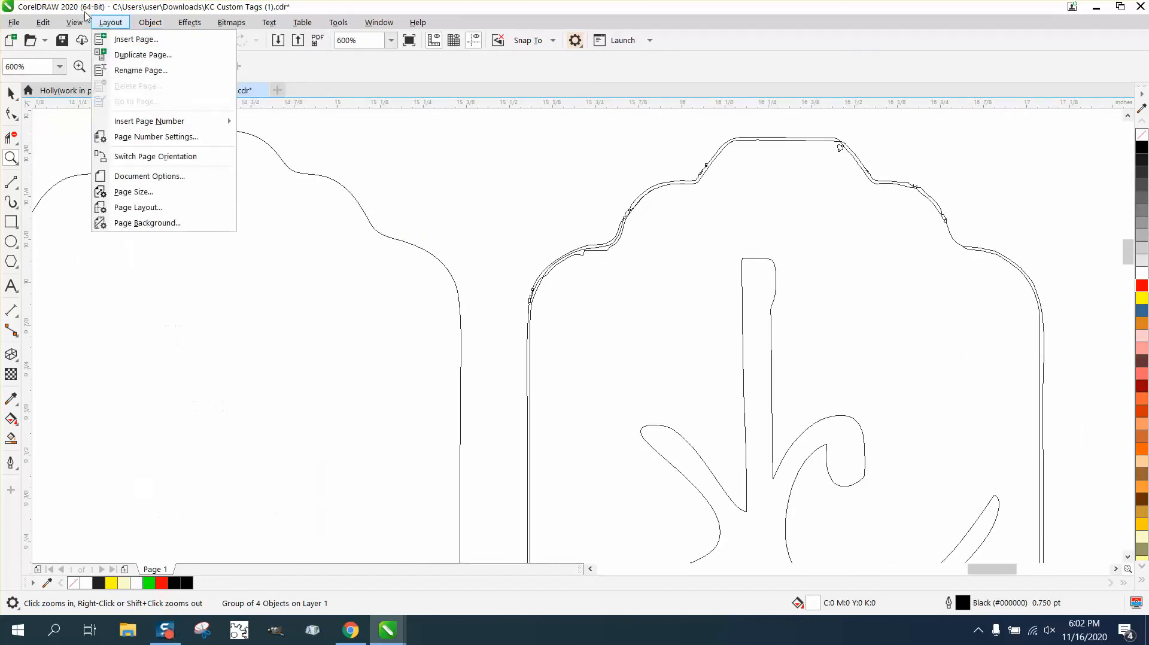
pyautogui.click(74, 23)
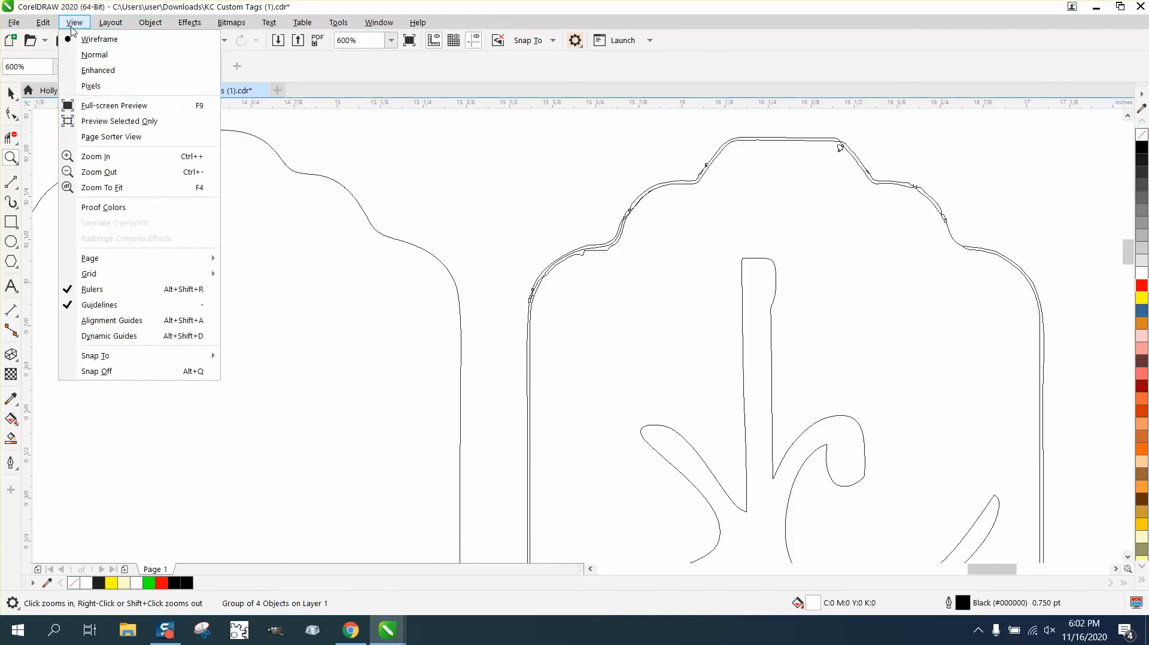
pyautogui.moveTo(94, 55)
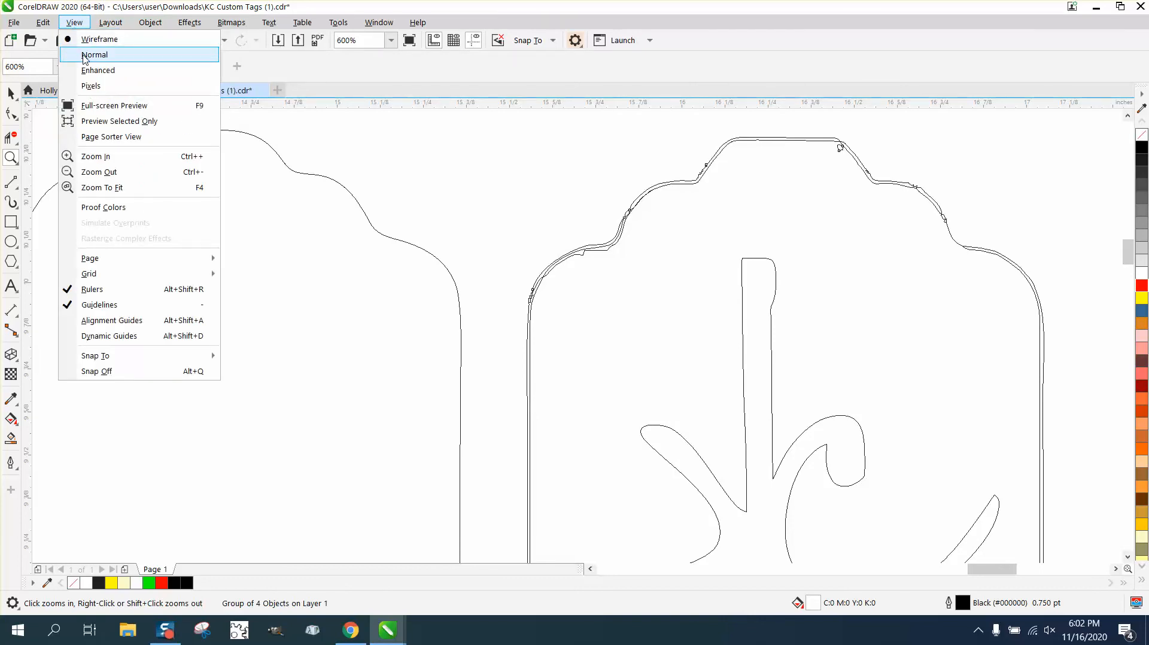
pyautogui.click(95, 55)
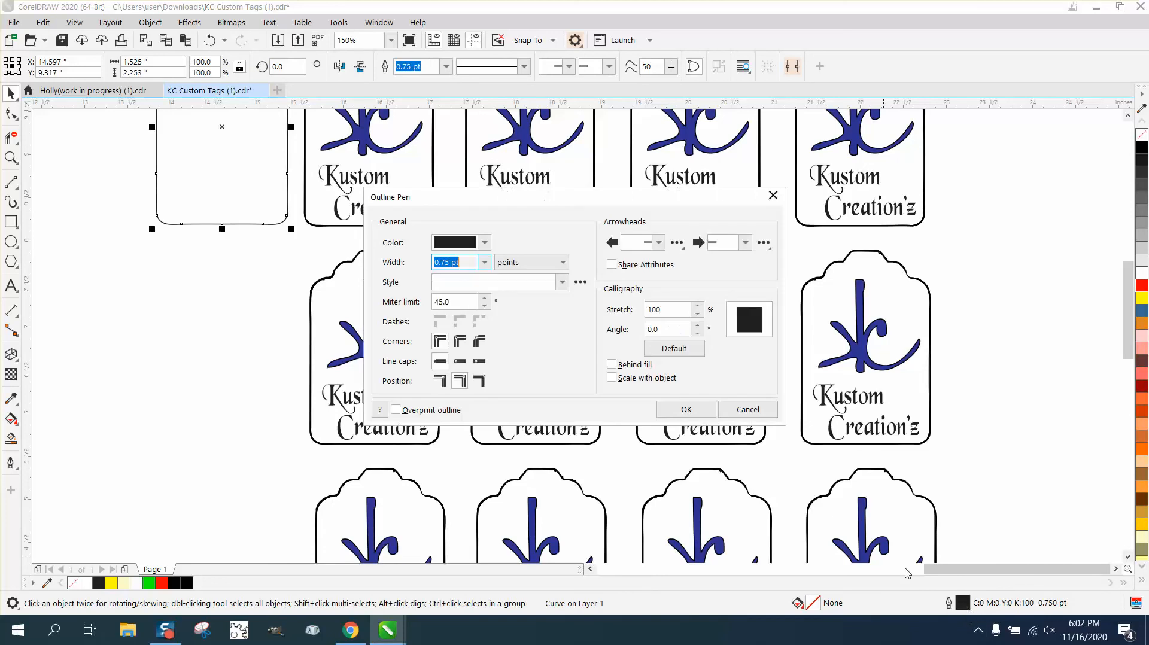
# Raise the black tag's outline width to 1 pt, then thicker to 2 pt
pyautogui.click(484, 263)
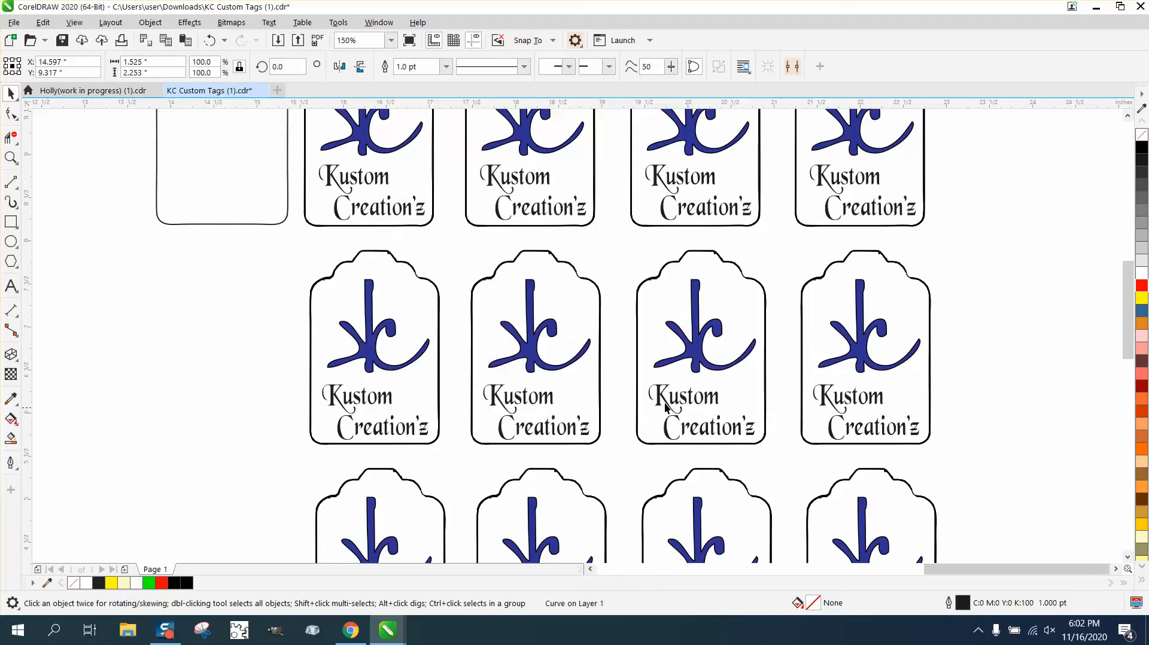
pyautogui.moveTo(769, 513)
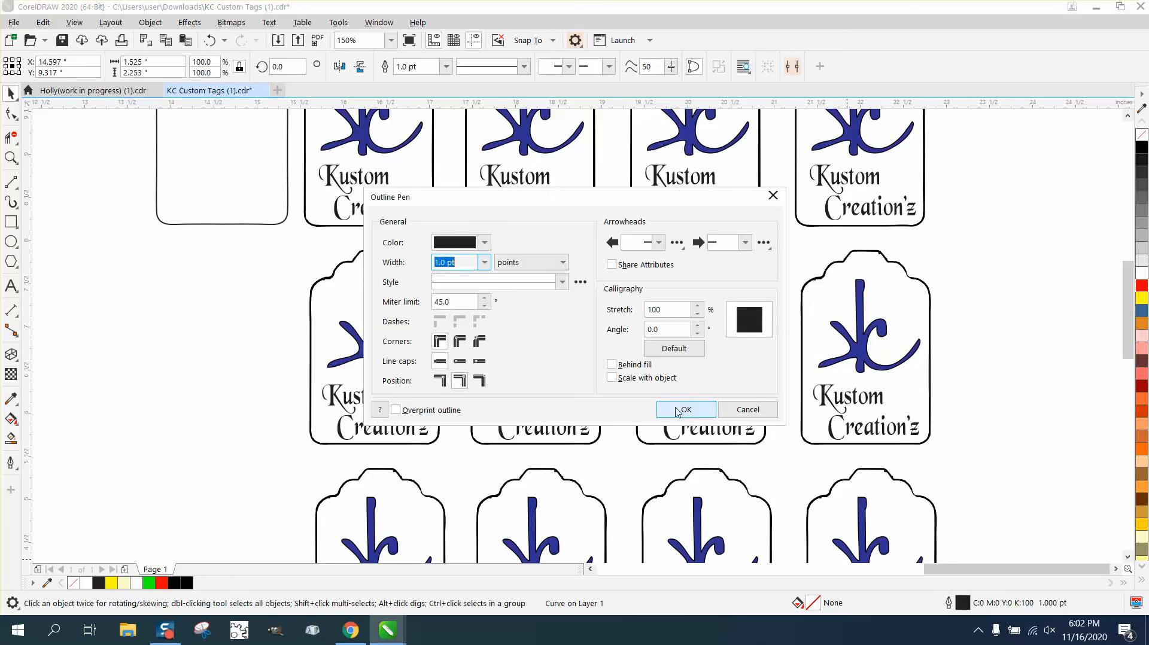
pyautogui.moveTo(612, 378)
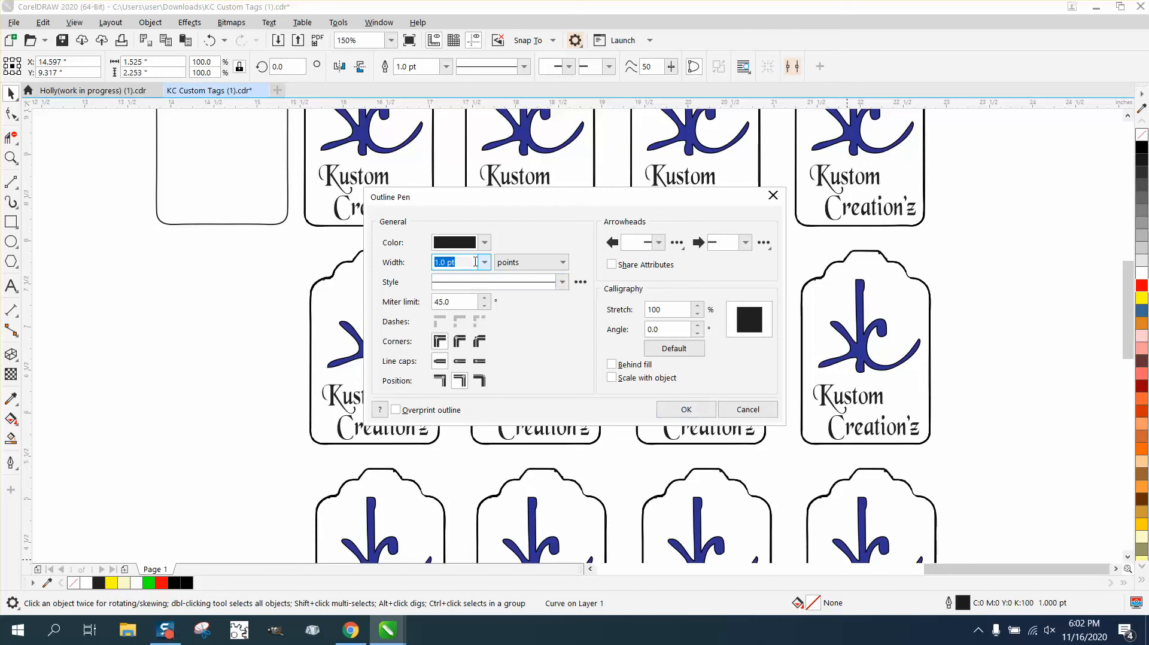
pyautogui.click(483, 263)
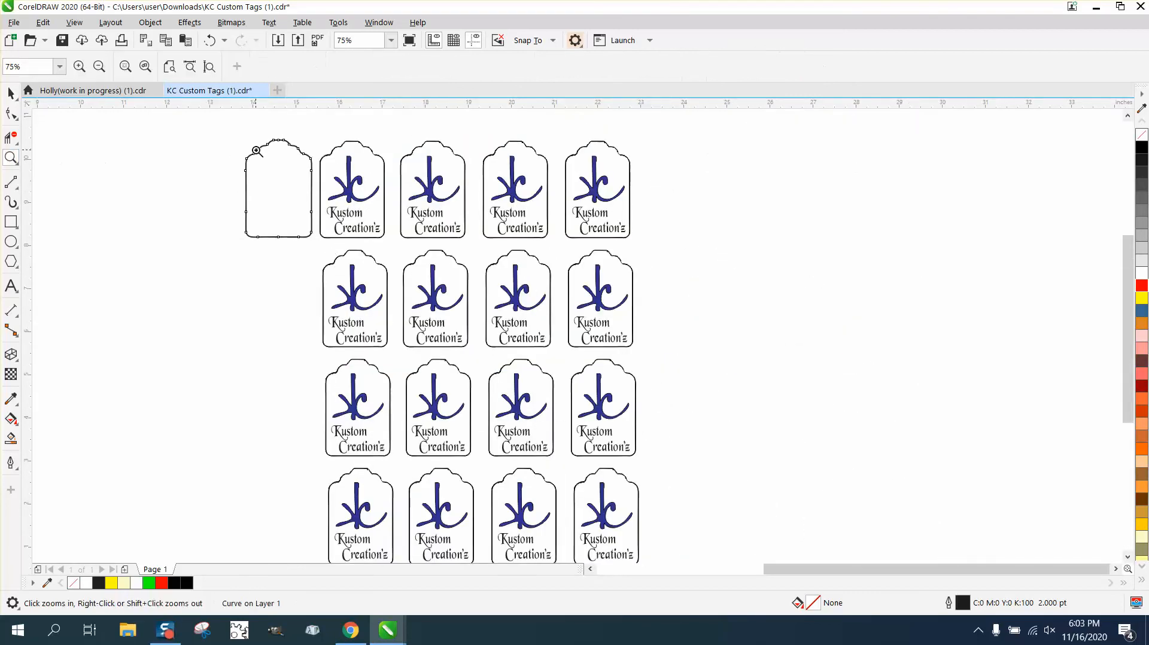
pyautogui.click(256, 151)
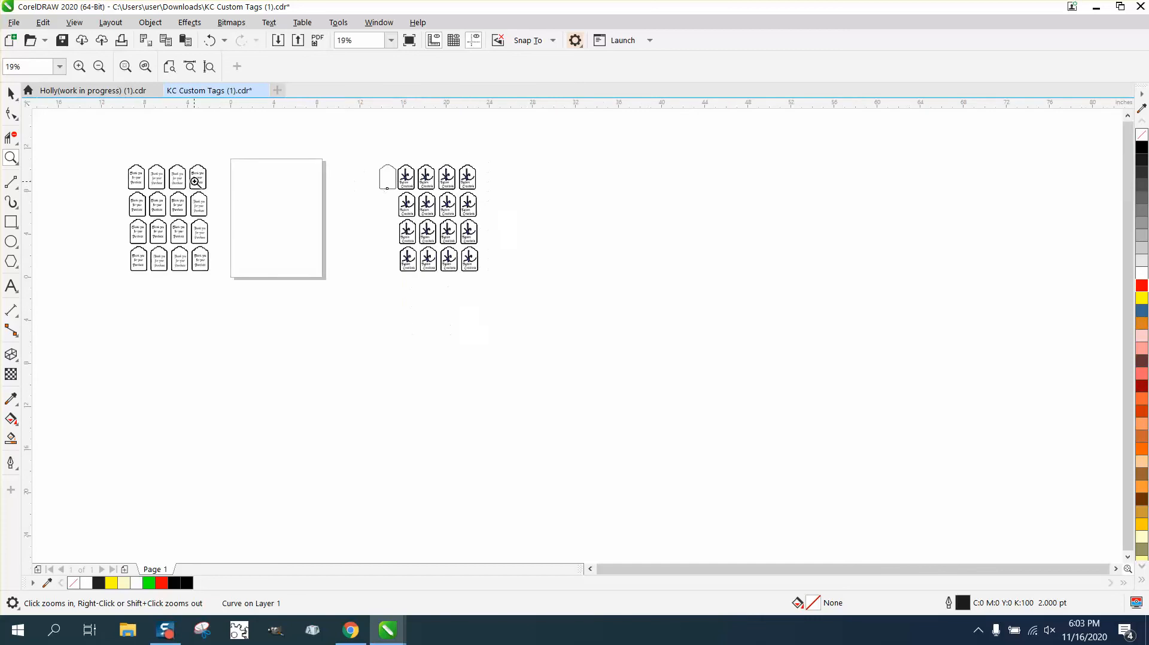
pyautogui.moveTo(254, 209)
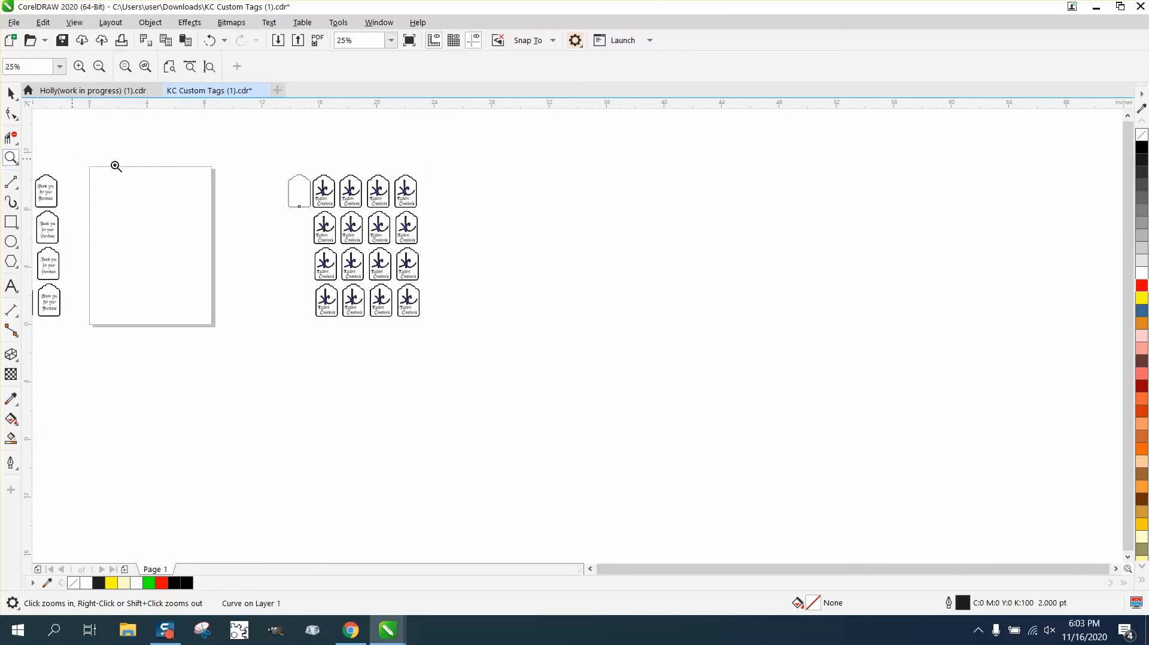
pyautogui.moveTo(84, 151)
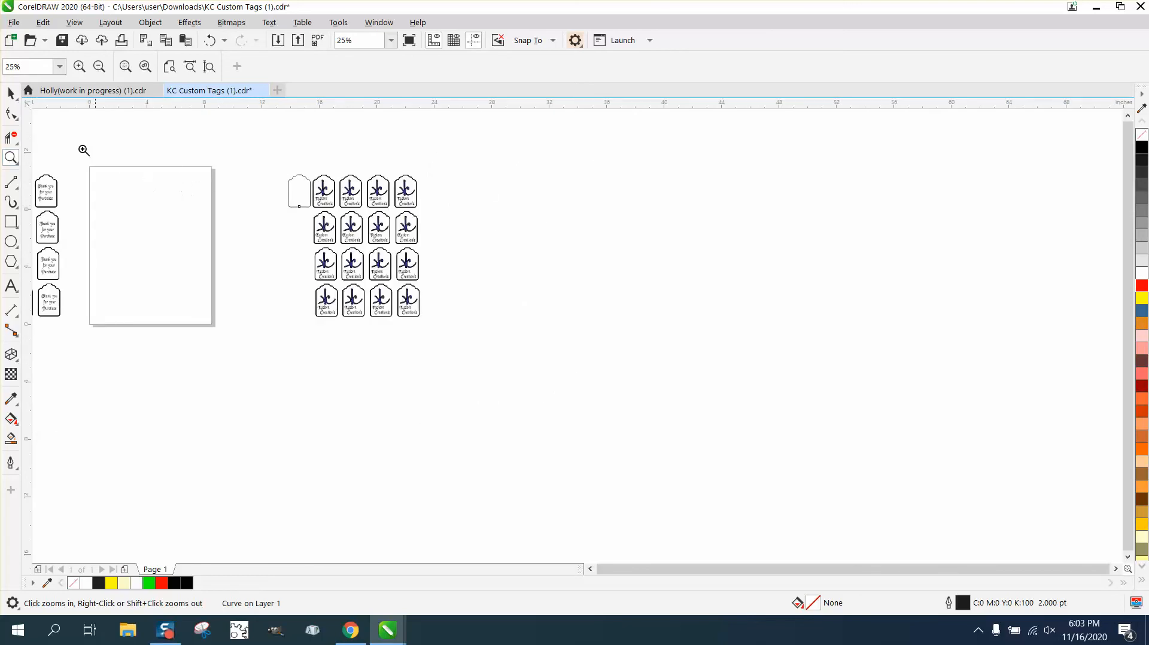
pyautogui.click(296, 191)
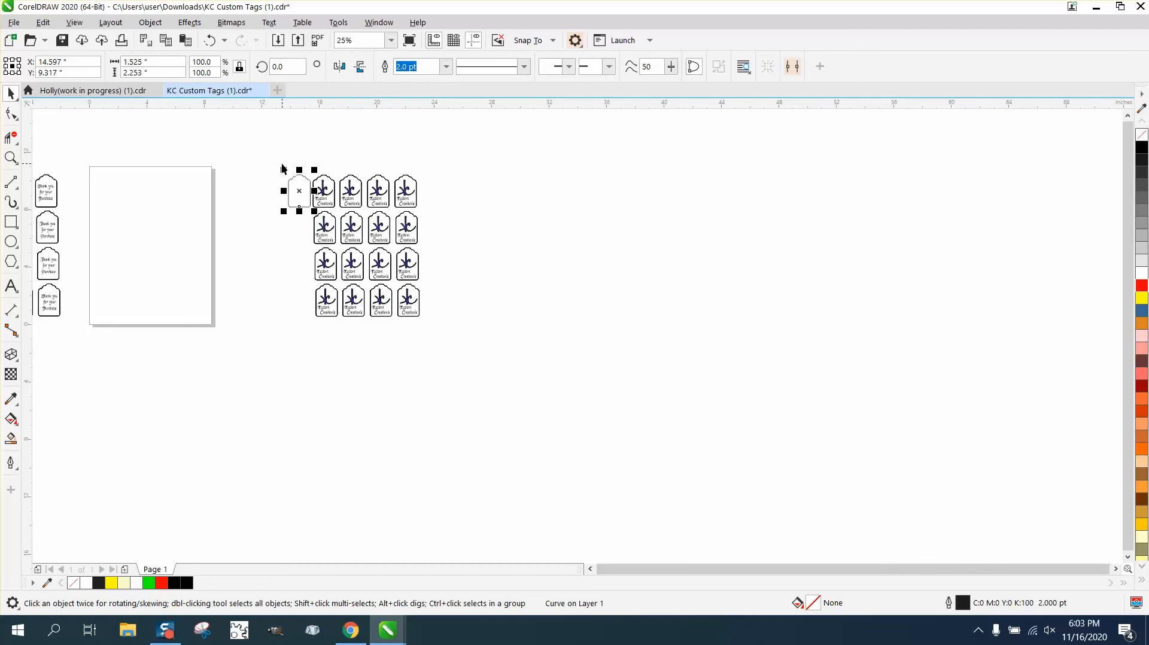